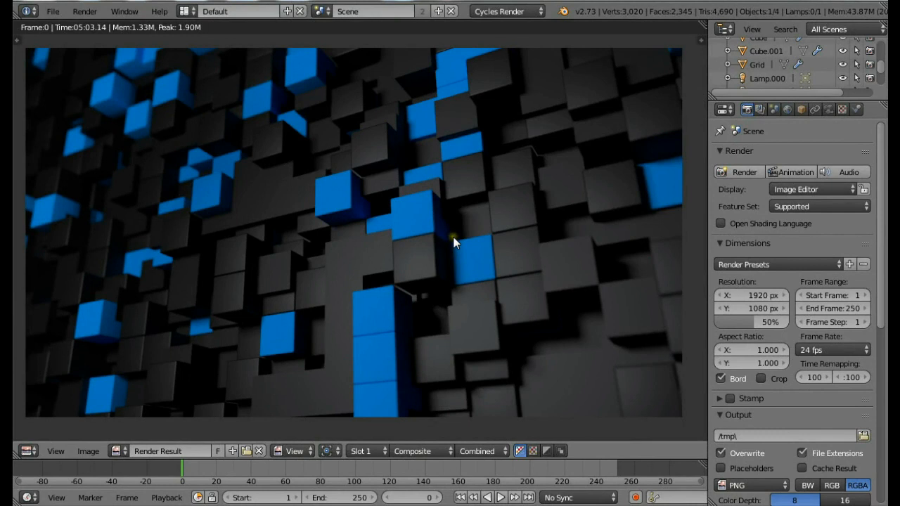
pyautogui.moveTo(444, 265)
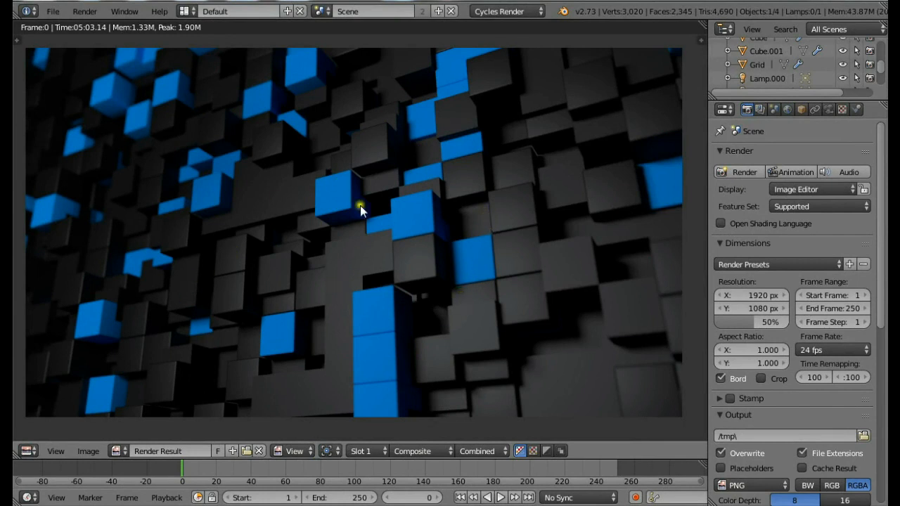
pyautogui.moveTo(389, 99)
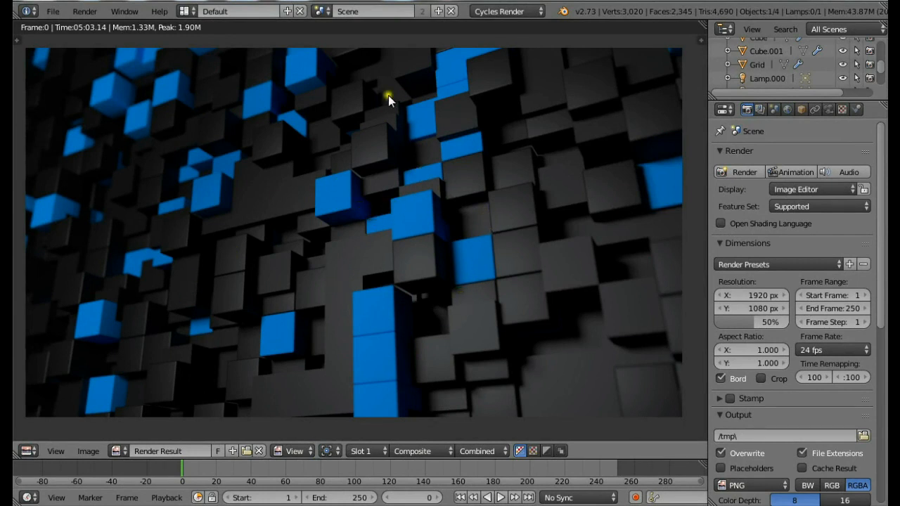
pyautogui.moveTo(336, 358)
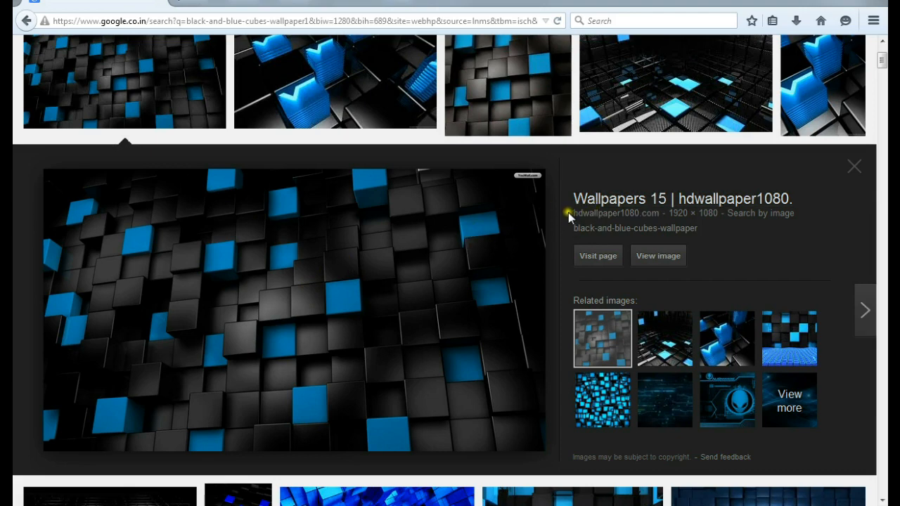
# Step: View the black-and-blue cubes wallpaper in the Firefox Google Images preview
pyautogui.moveTo(573, 213); pyautogui.dragTo(795, 213)
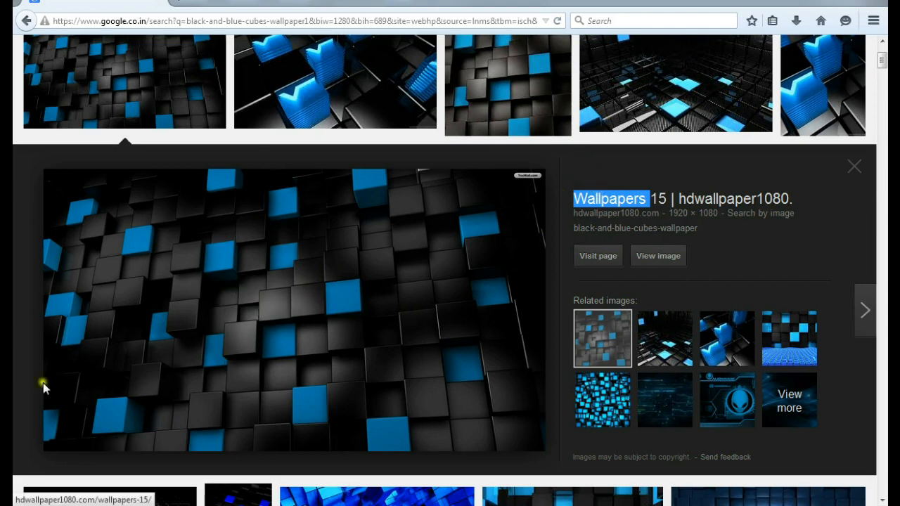
pyautogui.moveTo(158, 435)
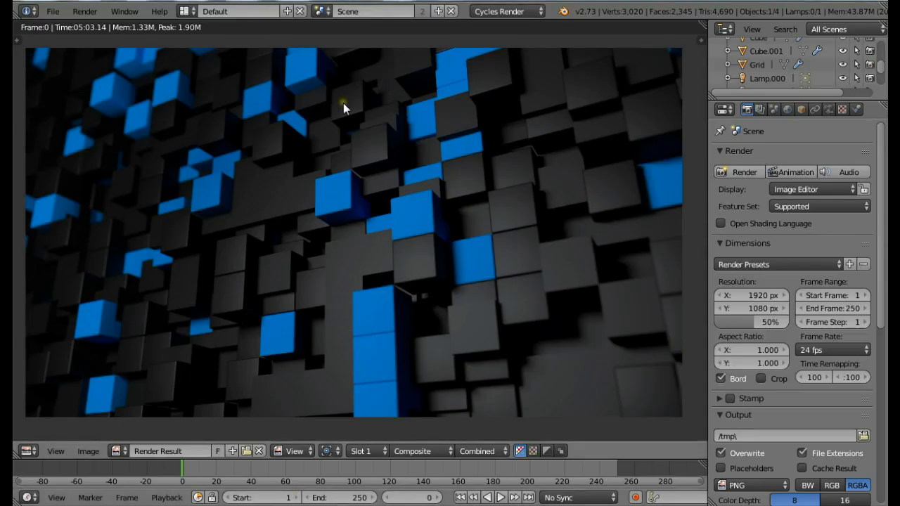
pyautogui.moveTo(371, 229)
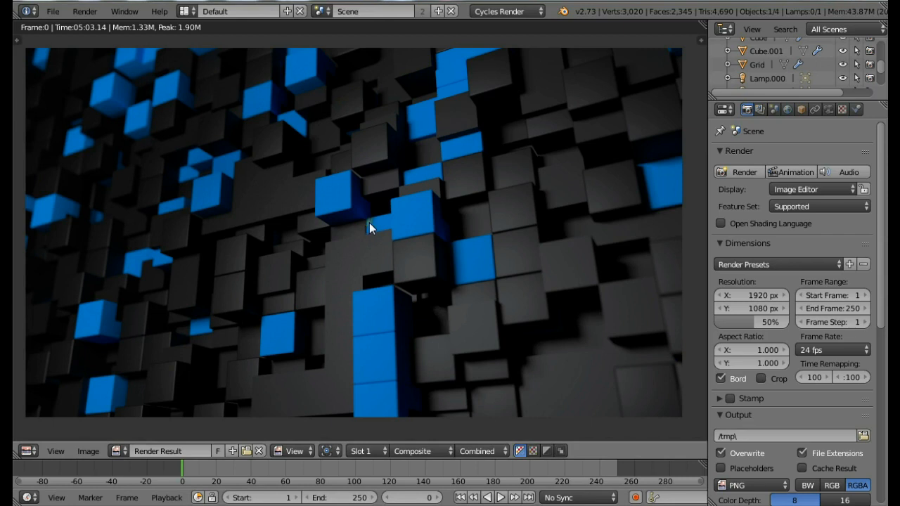
pyautogui.moveTo(405, 242)
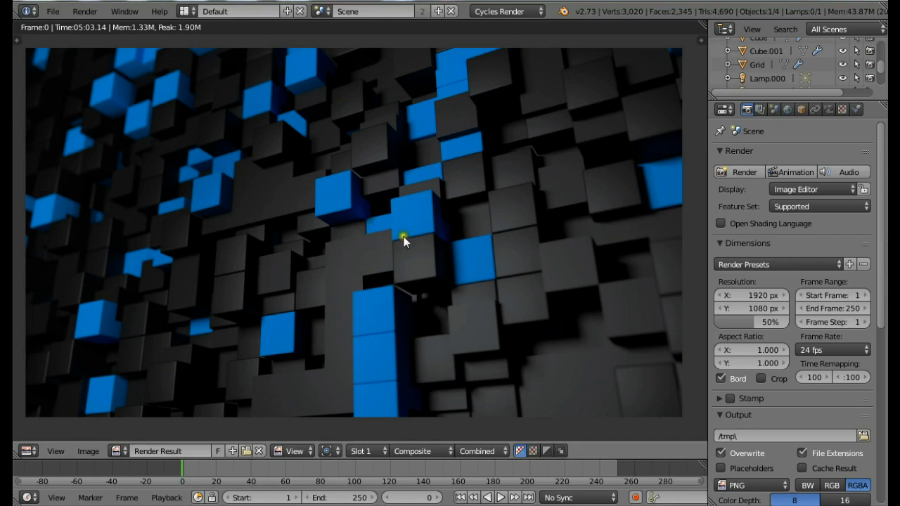
pyautogui.moveTo(434, 228)
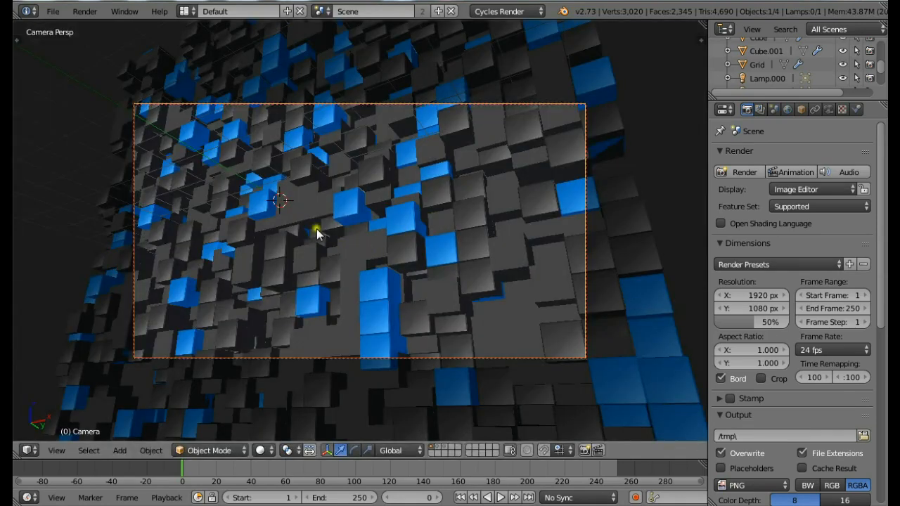
pyautogui.moveTo(485, 138)
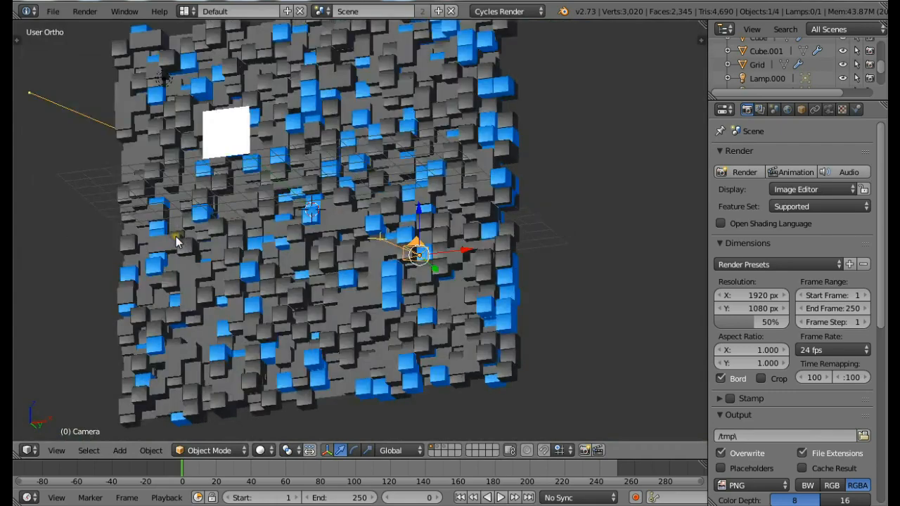
# Step: Toggle wireframe display and select the small plane near the cube wall
pyautogui.press('z')
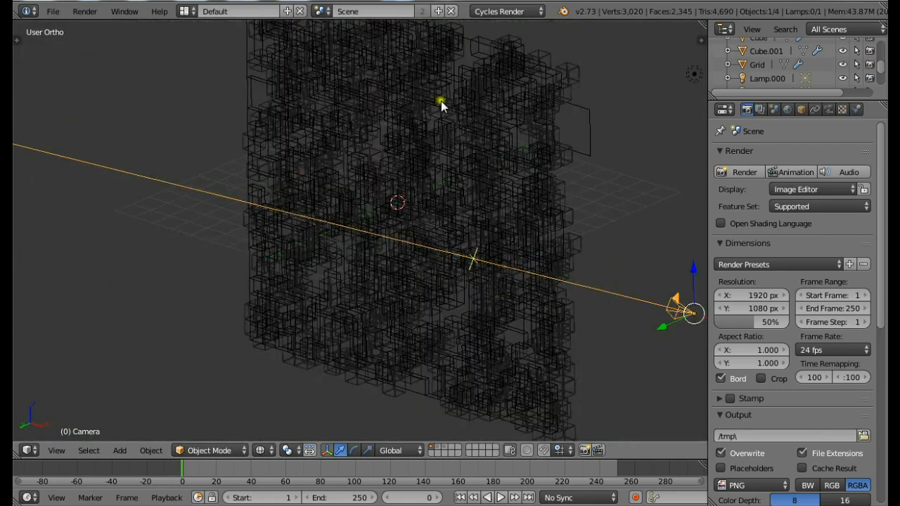
pyautogui.click(573, 130)
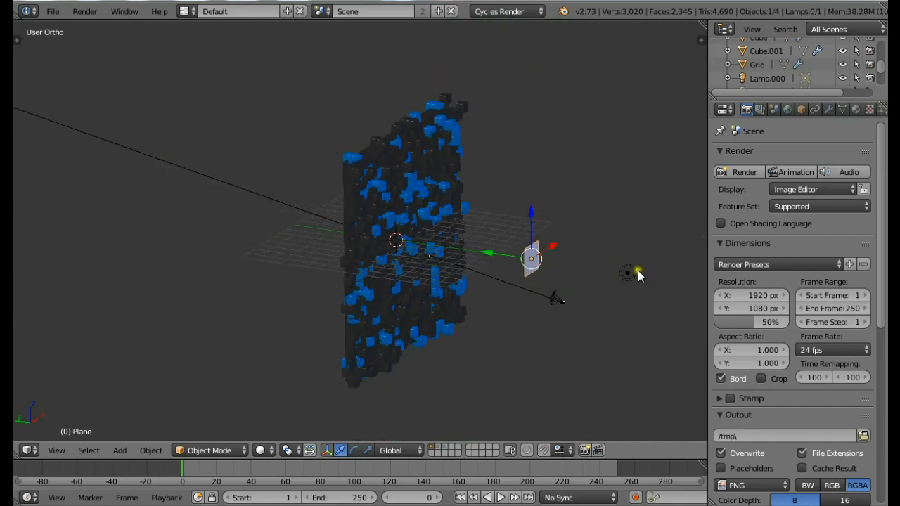
# Step: Reload the start-up file to get a fresh default scene
pyautogui.click(52, 10)
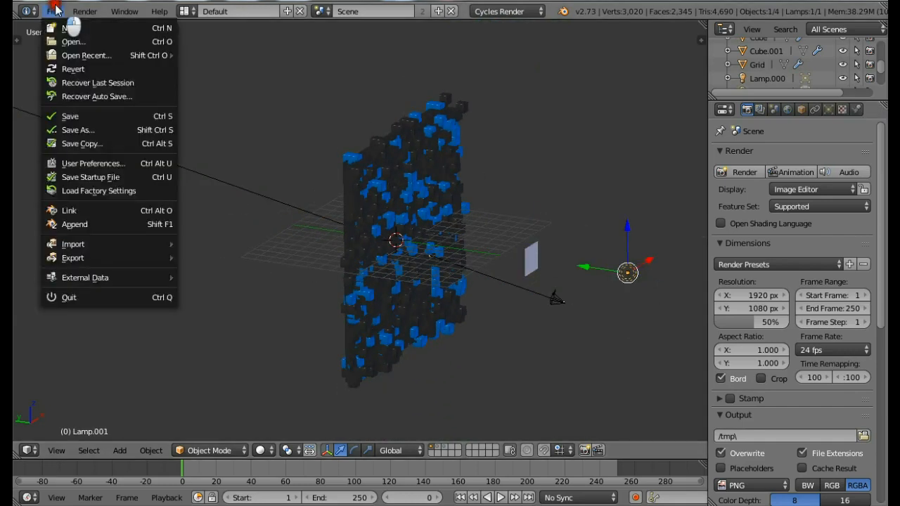
pyautogui.click(65, 28)
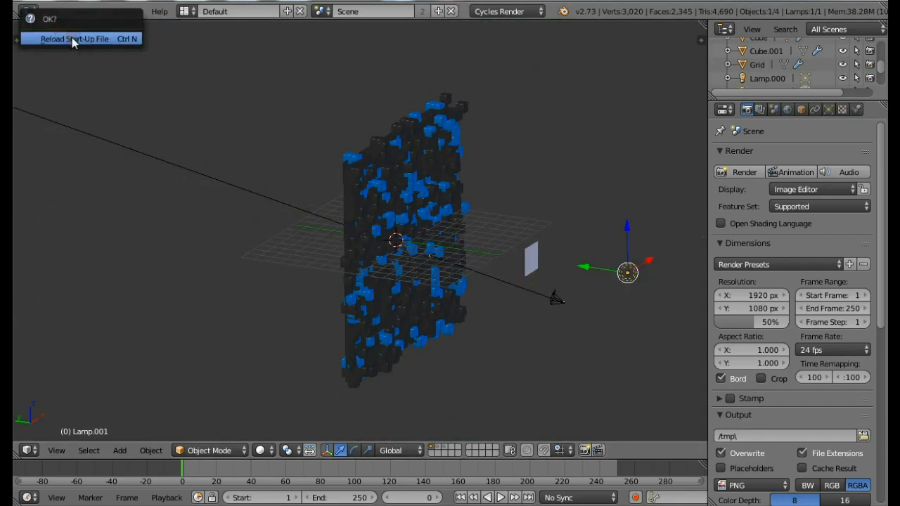
pyautogui.click(74, 39)
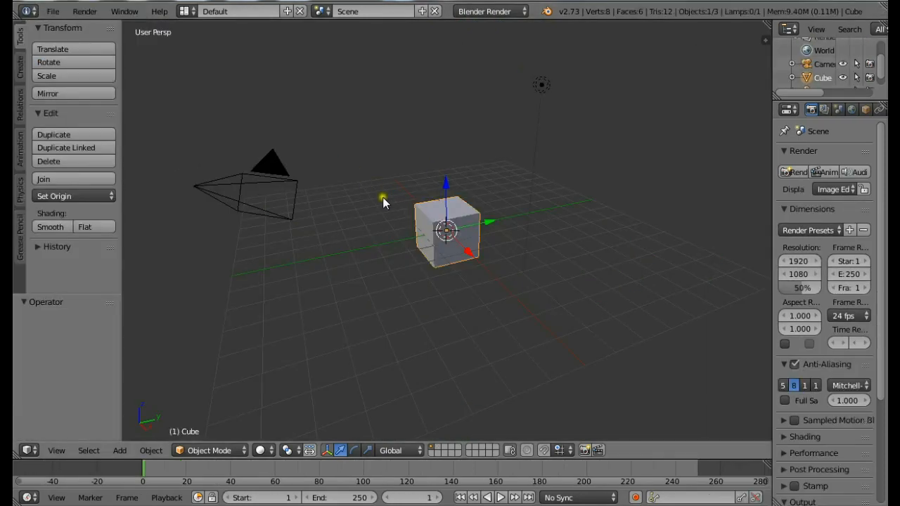
pyautogui.moveTo(401, 251)
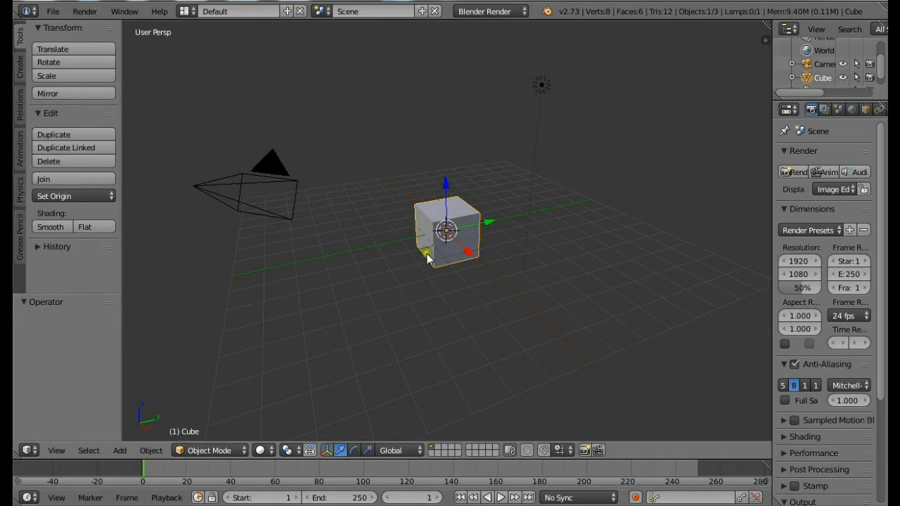
pyautogui.moveTo(421, 272)
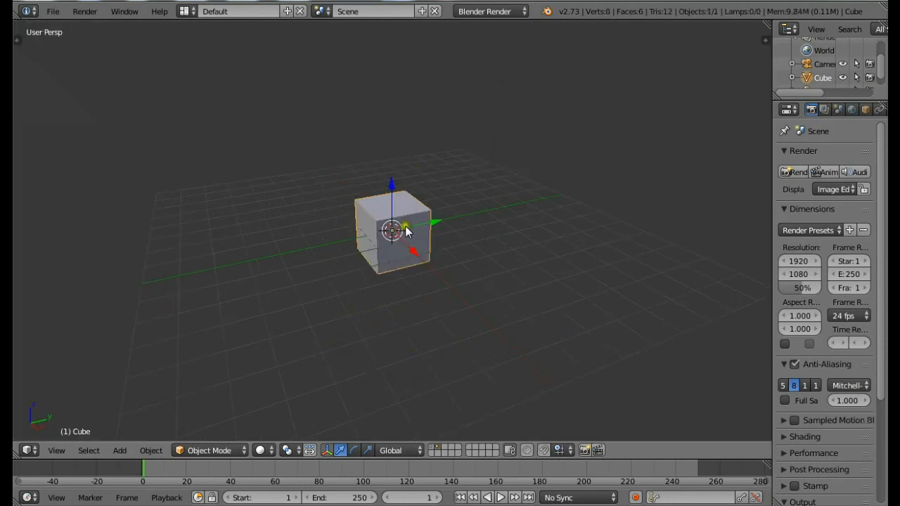
pyautogui.moveTo(717, 255)
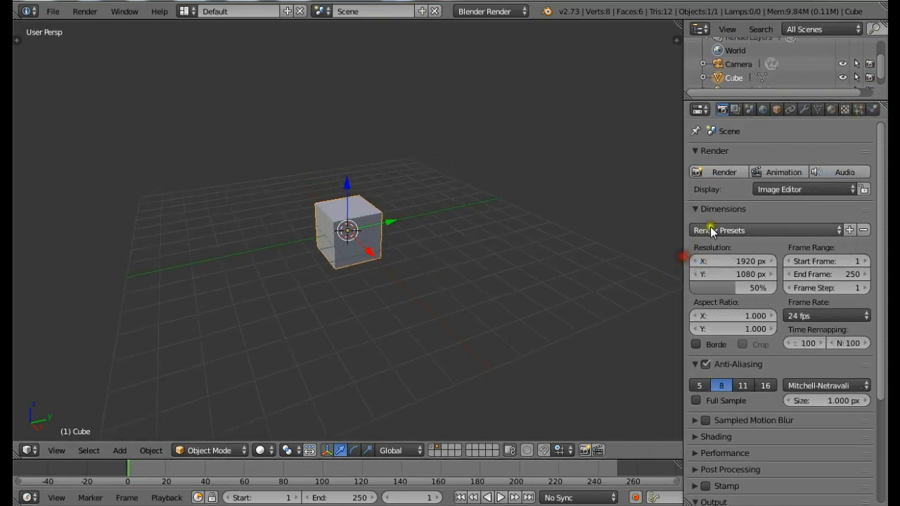
# Step: Add a Bevel modifier to the cube with width 0.0720 and more segments
pyautogui.click(790, 109)
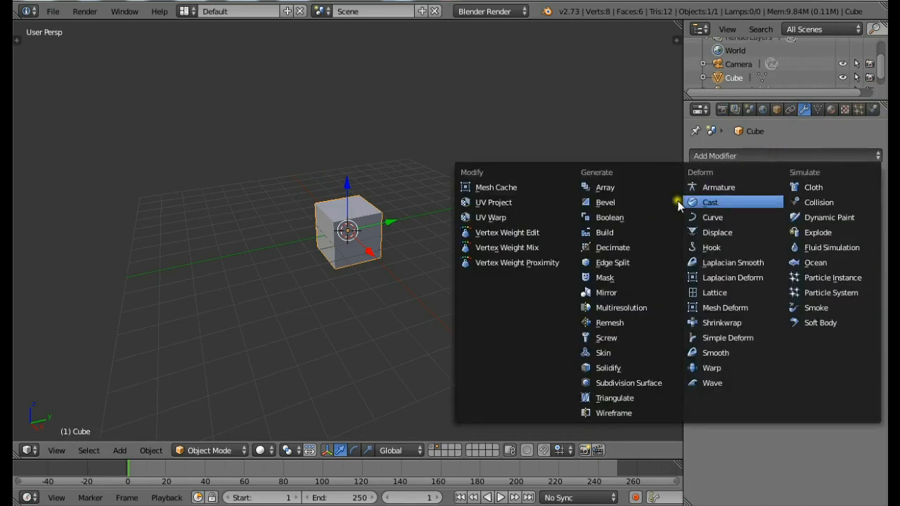
pyautogui.click(605, 203)
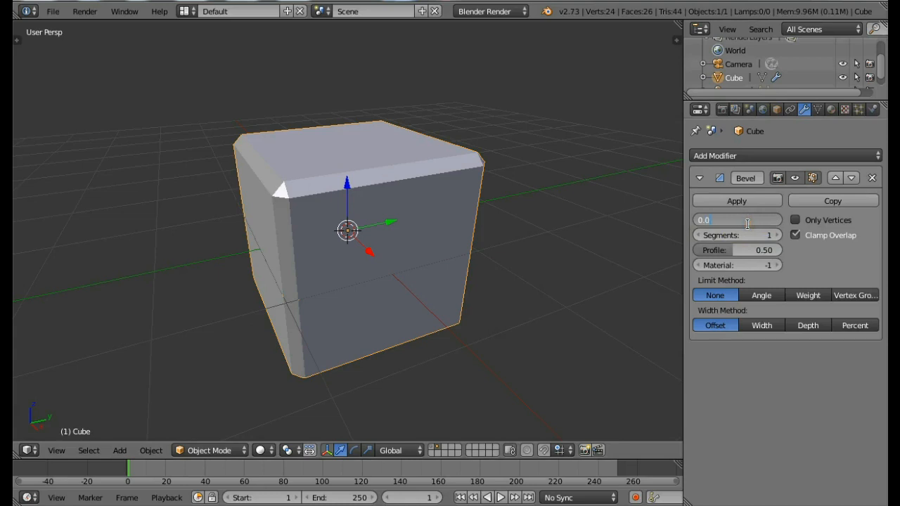
pyautogui.moveTo(710, 220); pyautogui.dragTo(763, 220)
pyautogui.write('720')
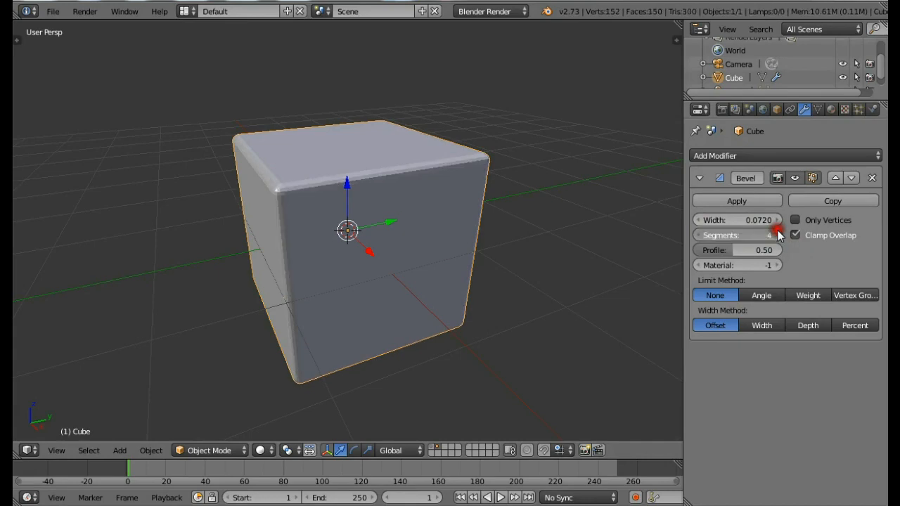
pyautogui.click(777, 235)
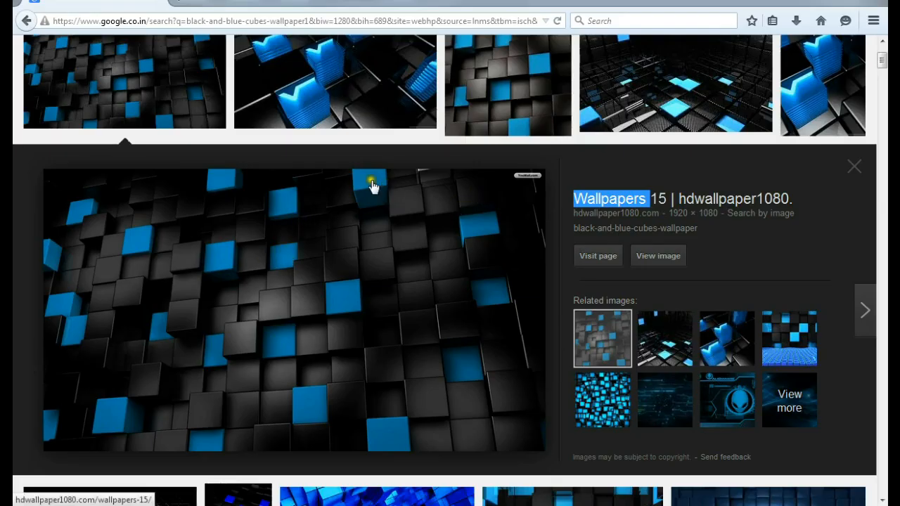
pyautogui.moveTo(350, 465)
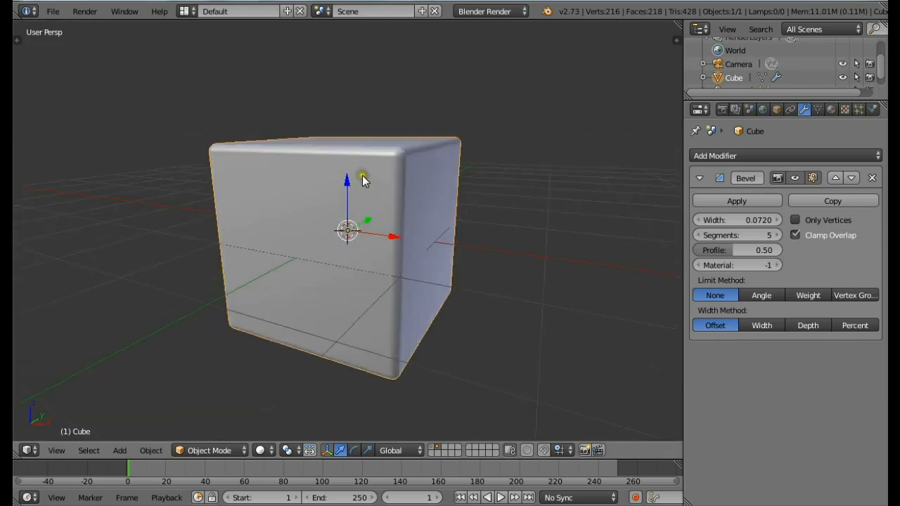
pyautogui.moveTo(520, 35)
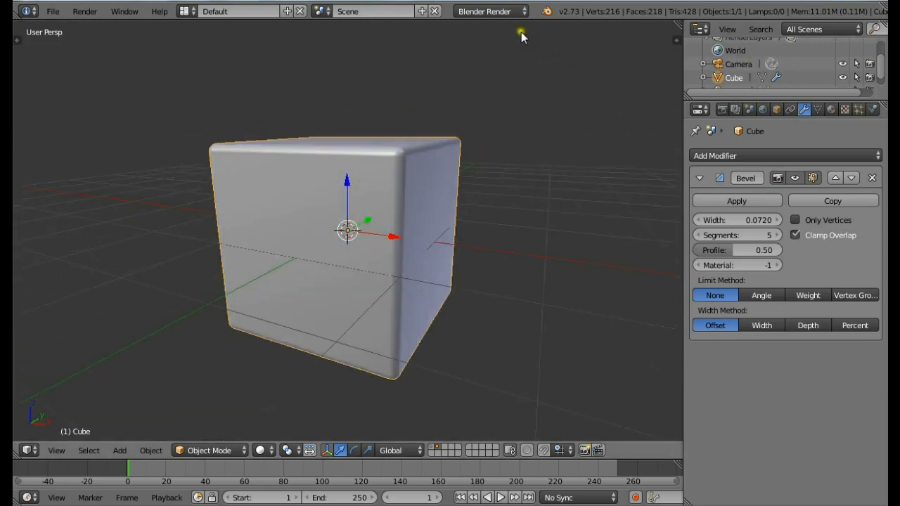
# Step: Switch to Cycles and give the cube a node material with blue diffuse colour
pyautogui.click(484, 10)
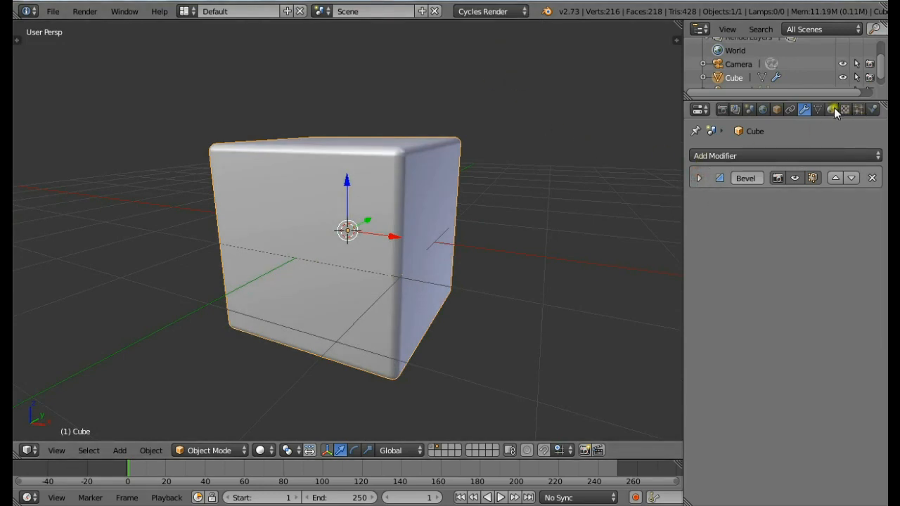
pyautogui.click(832, 109)
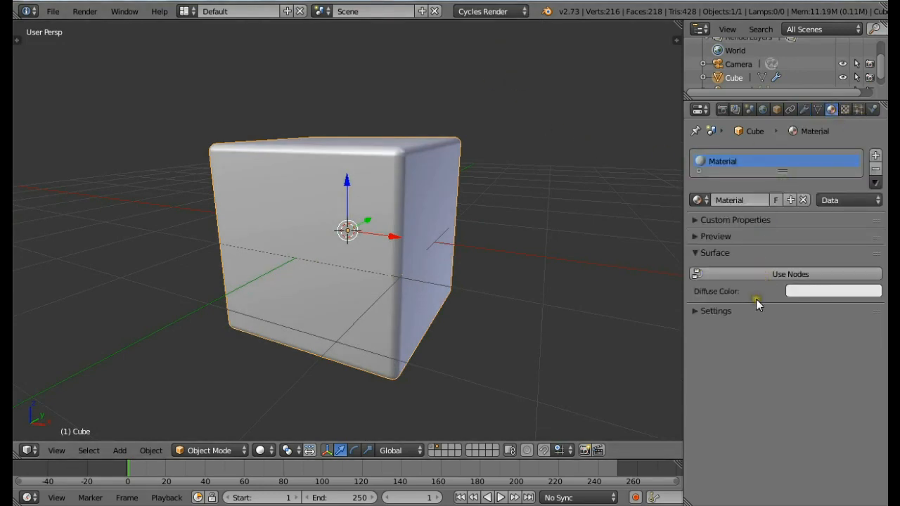
pyautogui.click(791, 274)
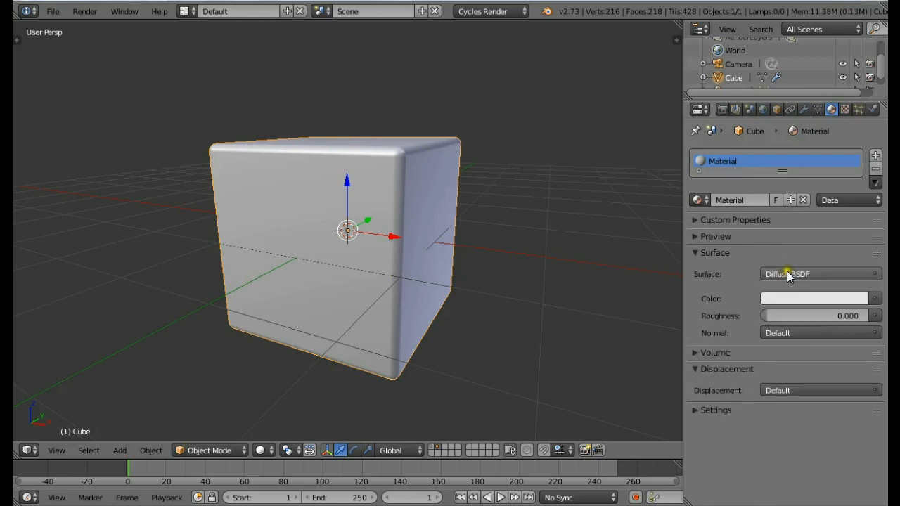
pyautogui.click(812, 298)
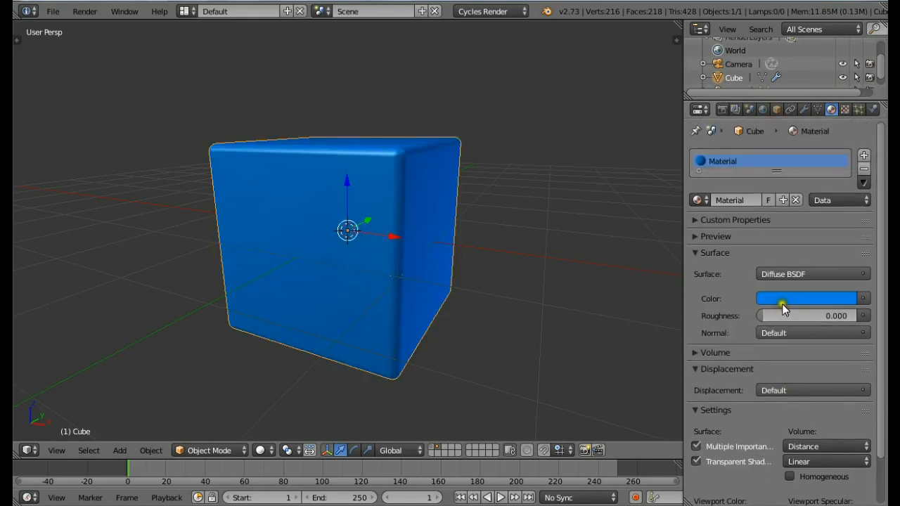
pyautogui.moveTo(784, 309); pyautogui.dragTo(590, 310)
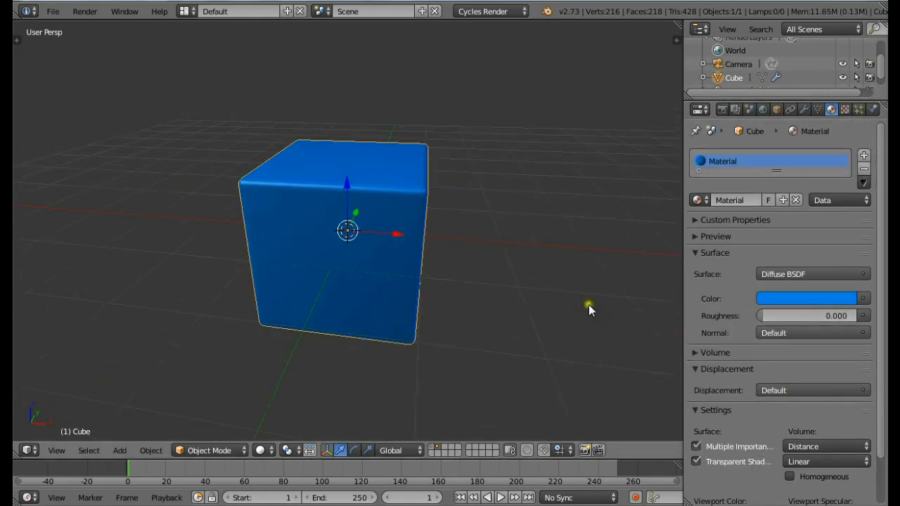
# Step: Set the copy's material to a Mix Shader of black Diffuse and Glossy BSDF
pyautogui.scroll(-3)
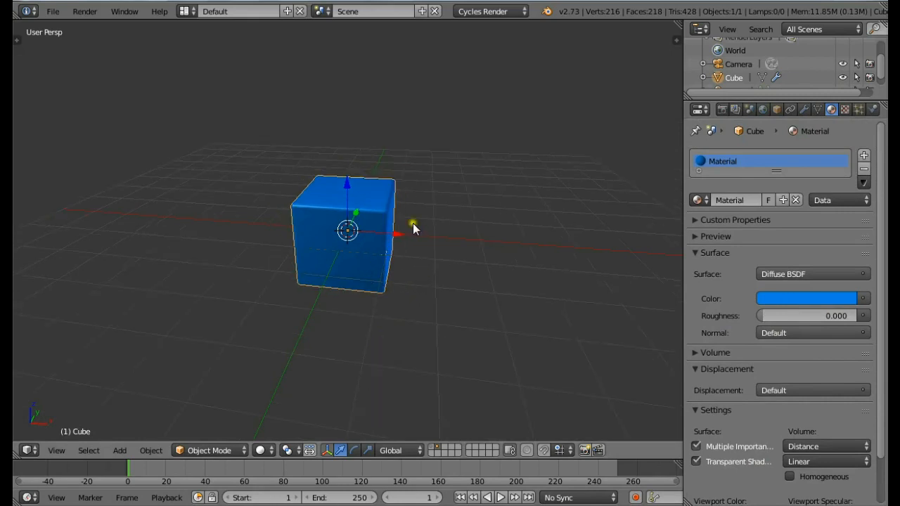
pyautogui.moveTo(361, 324)
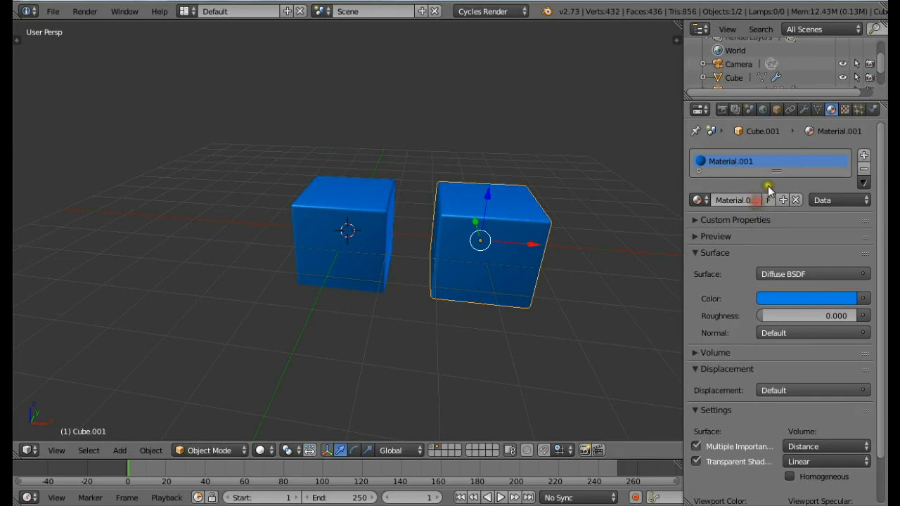
pyautogui.moveTo(610, 411)
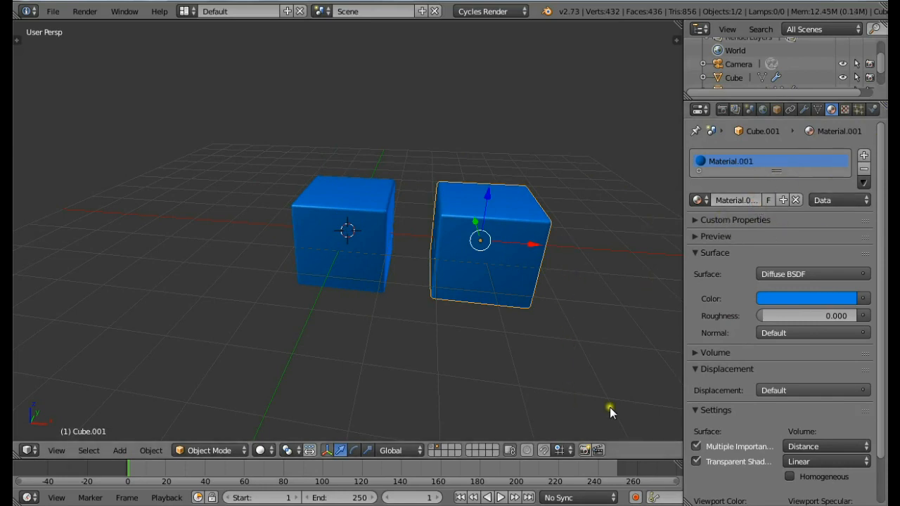
pyautogui.click(813, 273)
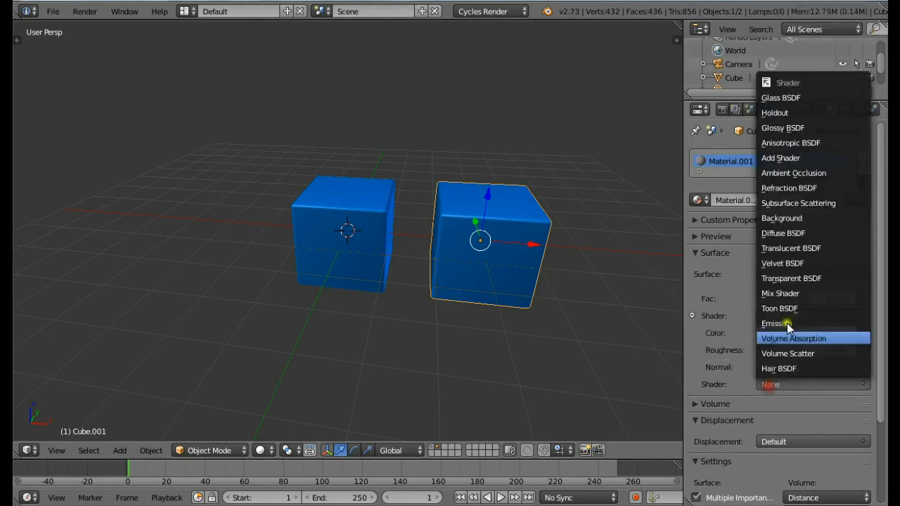
pyautogui.click(780, 294)
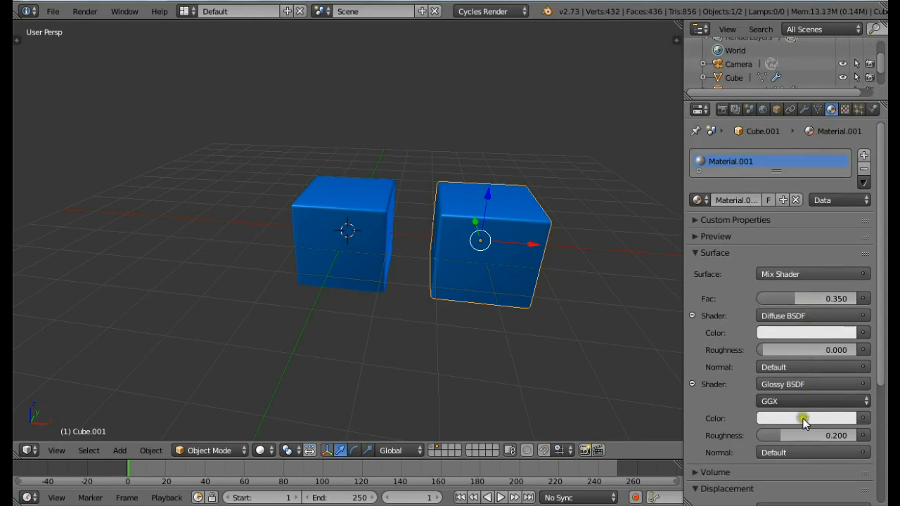
pyautogui.click(812, 436)
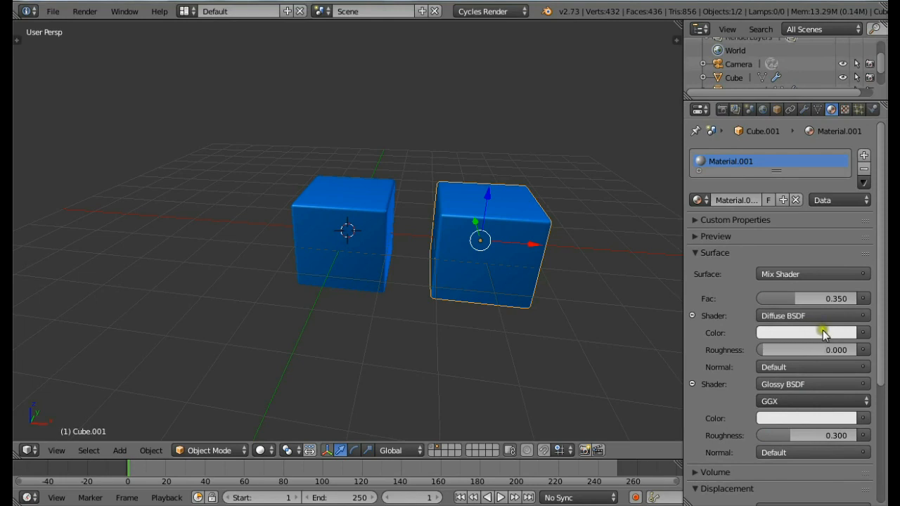
pyautogui.click(809, 332)
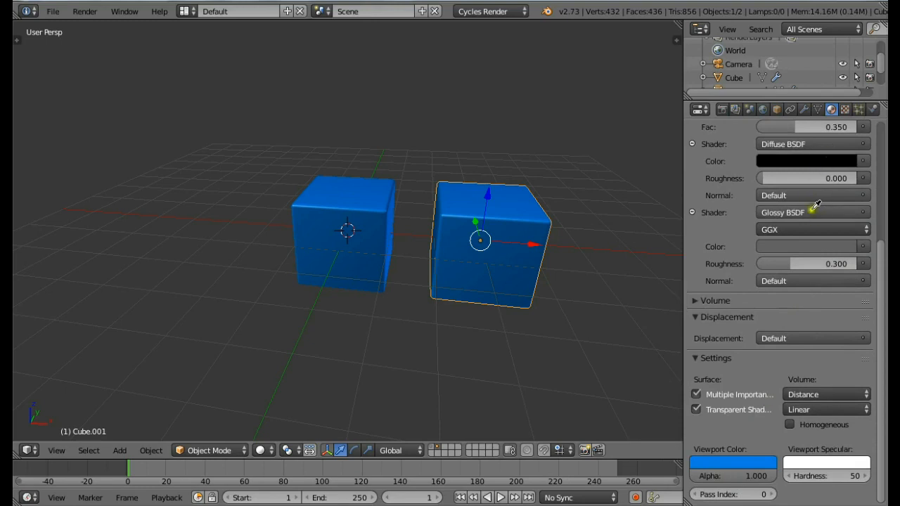
pyautogui.click(733, 465)
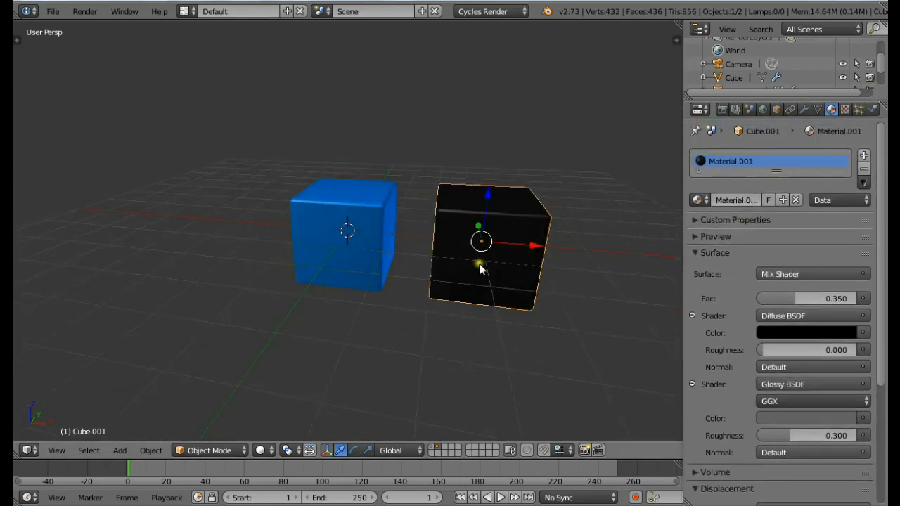
pyautogui.moveTo(439, 283)
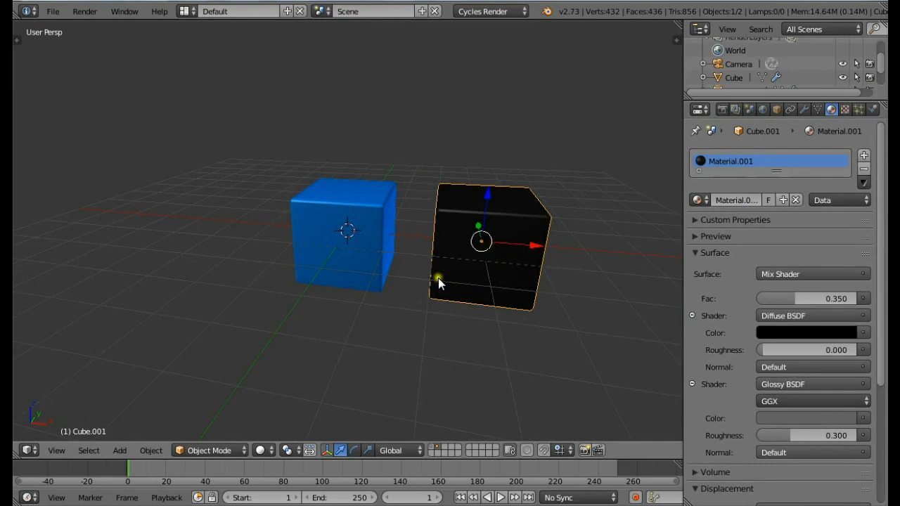
# Step: Select both cubes and group them under the name 'Cubes'
pyautogui.click(344, 232)
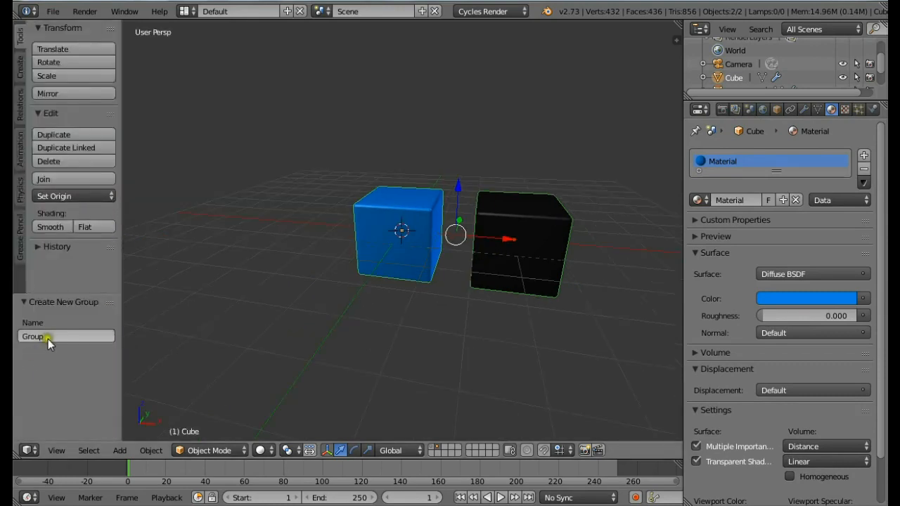
pyautogui.click(65, 336)
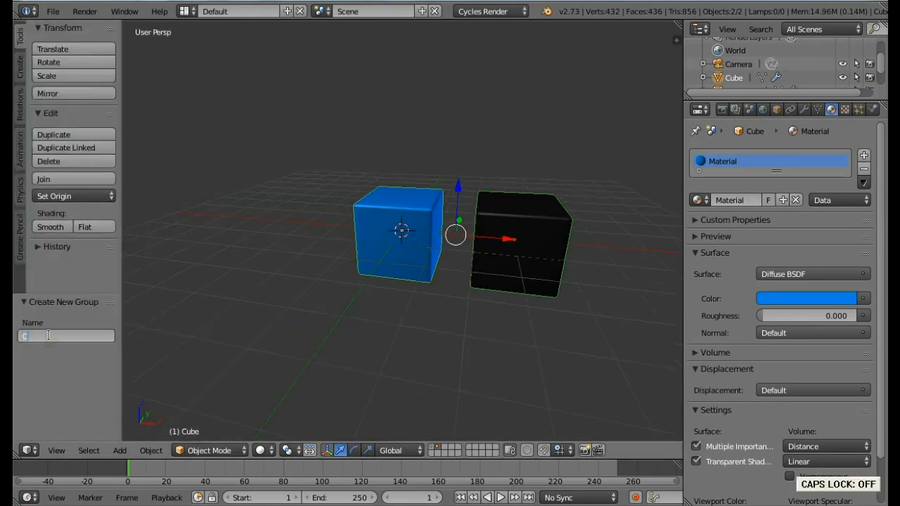
pyautogui.write('Cubes')
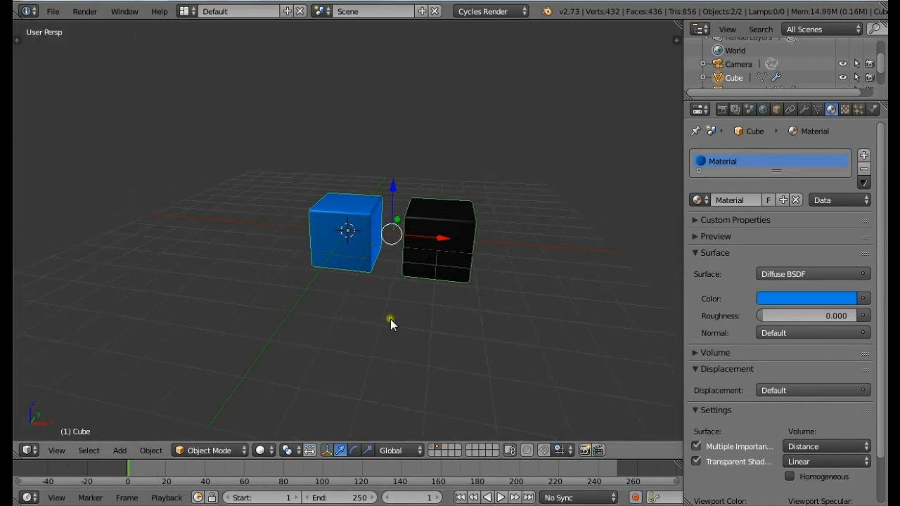
pyautogui.moveTo(496, 349)
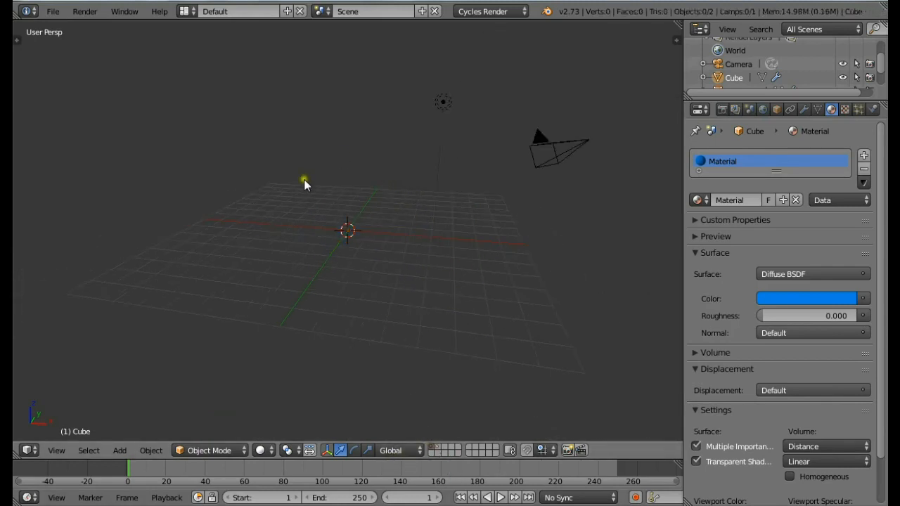
# Step: Add a grid mesh and set its subdivisions to 24
pyautogui.click(119, 451)
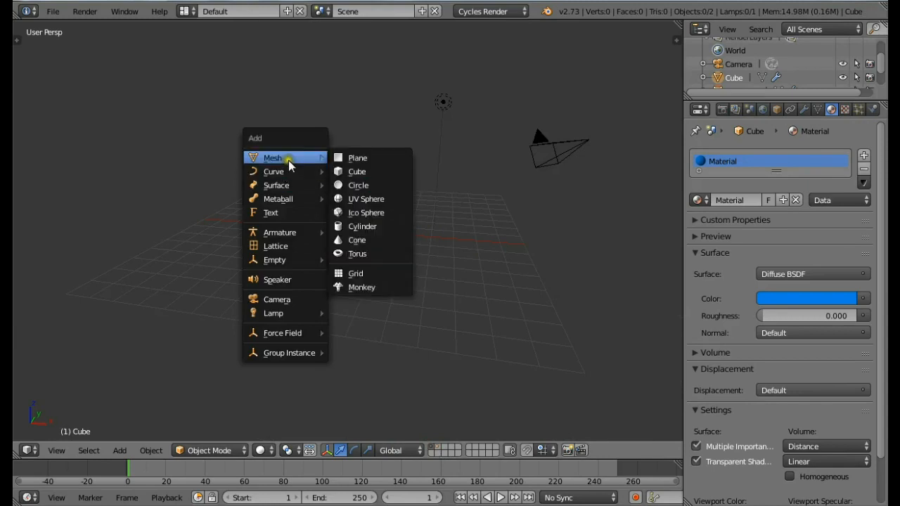
pyautogui.moveTo(355, 273)
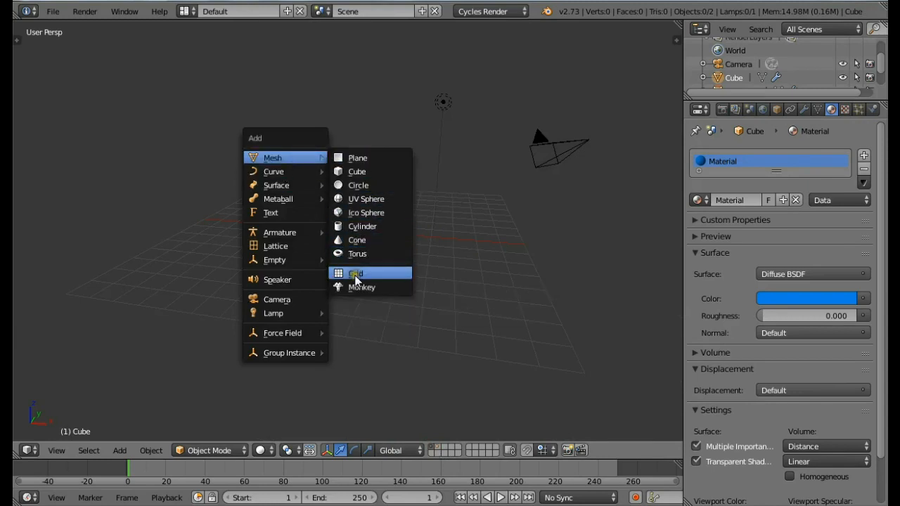
pyautogui.click(356, 273)
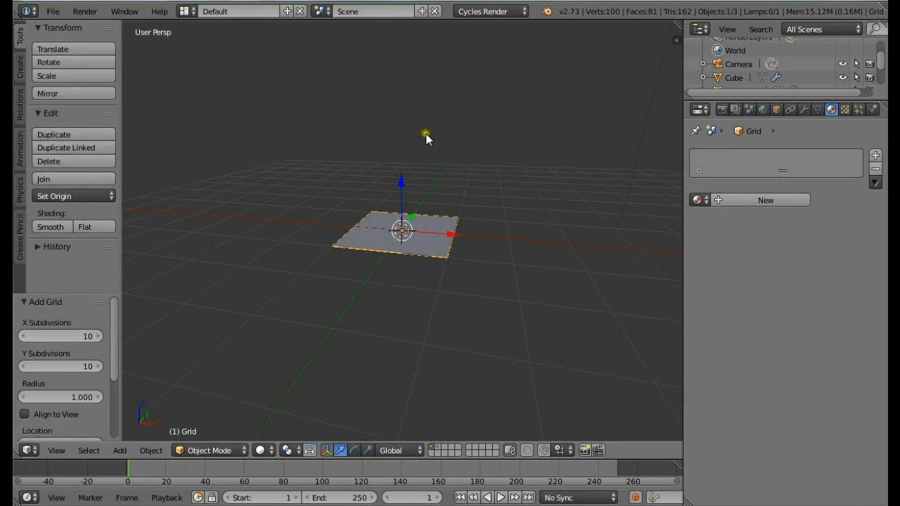
pyautogui.moveTo(455, 196)
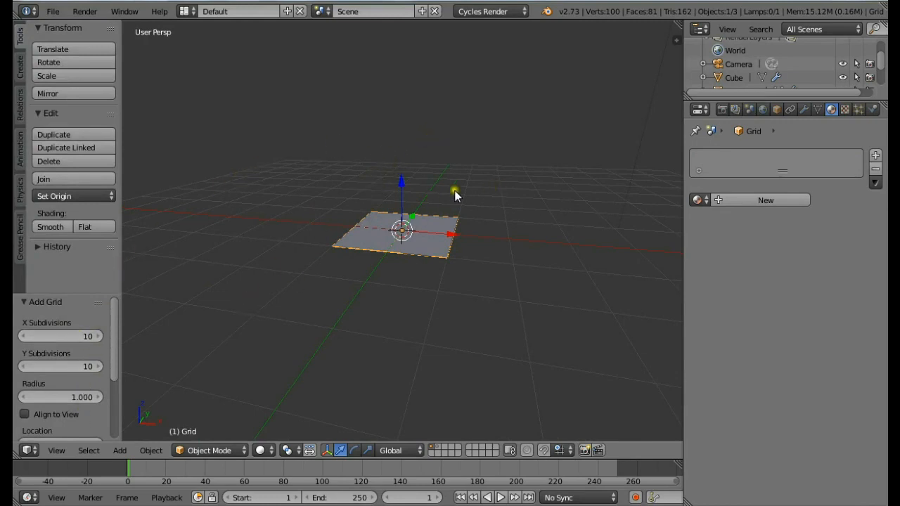
pyautogui.click(60, 336)
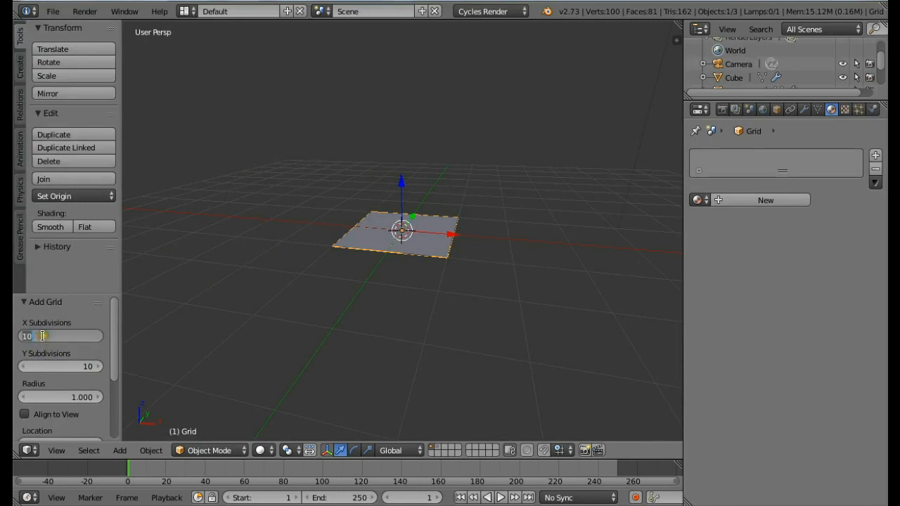
pyautogui.write('24')
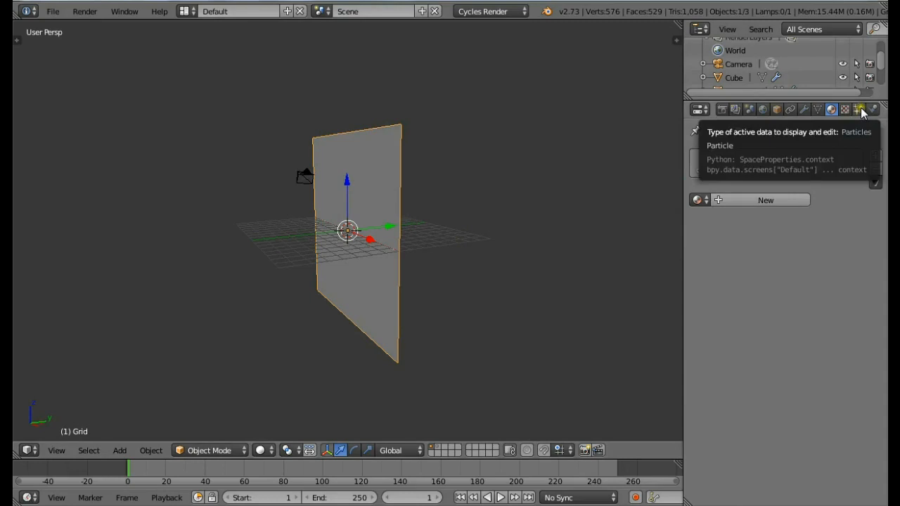
# Step: Add a vertex-emitted hair particle system on the grid, rendered as the Cubes group
pyautogui.click(859, 109)
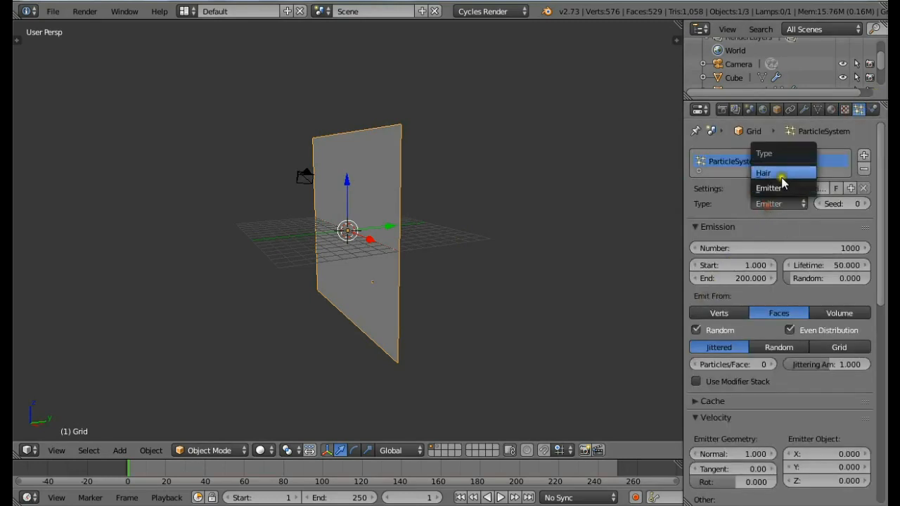
pyautogui.click(763, 172)
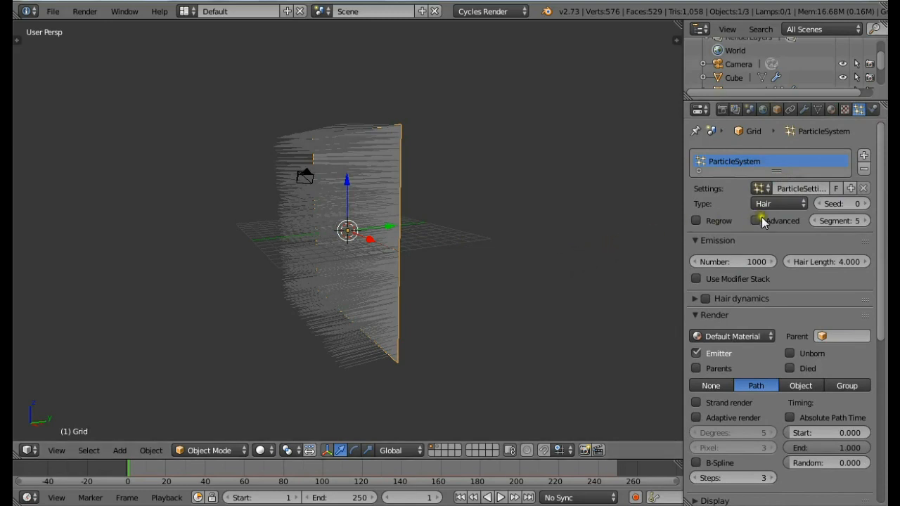
pyautogui.click(757, 220)
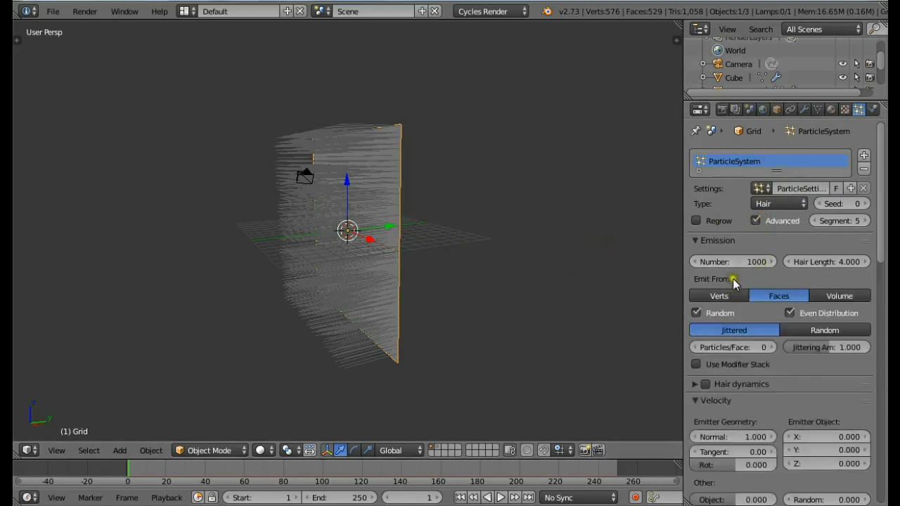
pyautogui.click(718, 295)
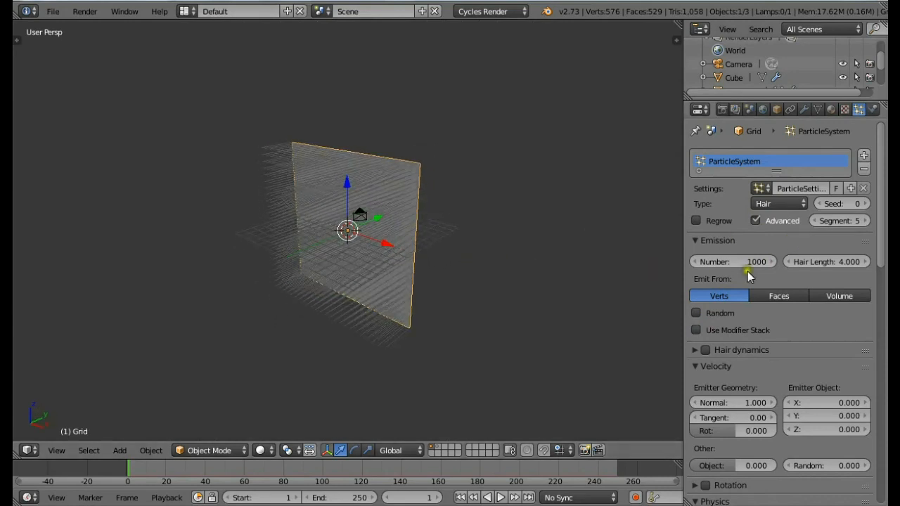
pyautogui.scroll(-3)
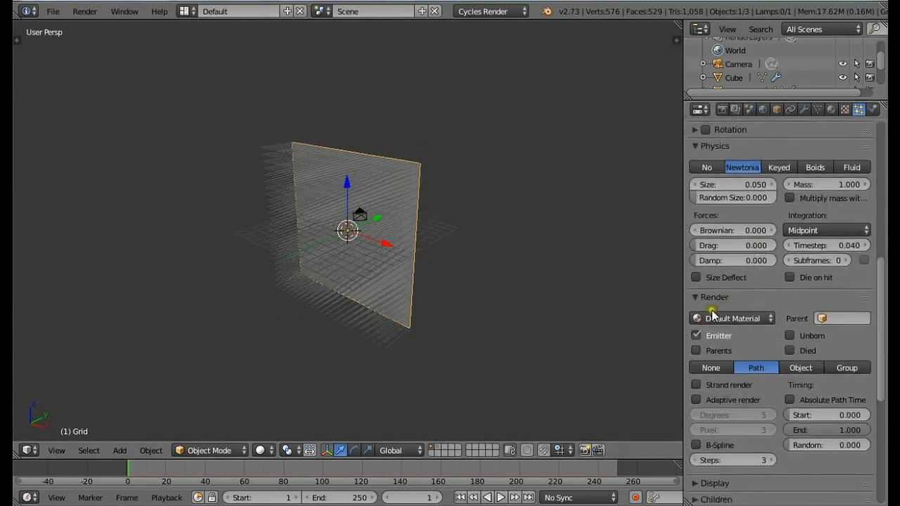
pyautogui.click(846, 367)
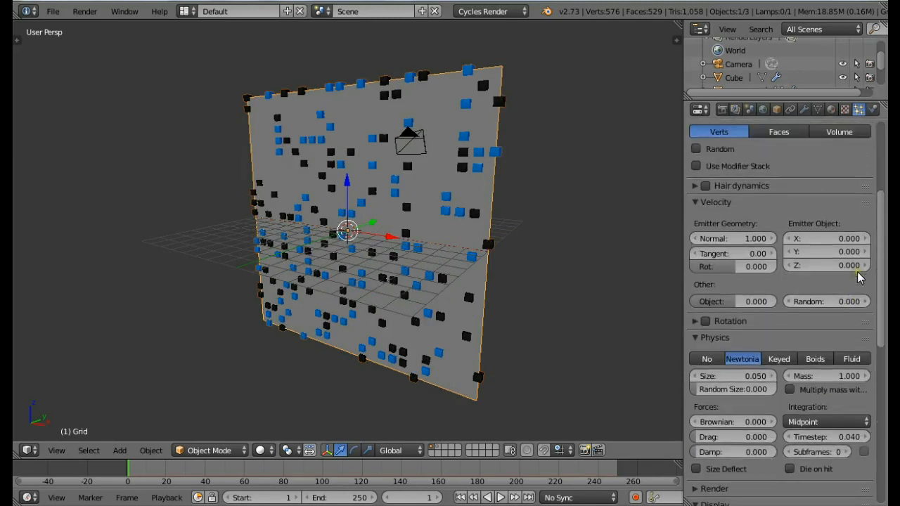
# Step: Enable Use Count for Cube and Cube.001 and raise particle size to 0.082
pyautogui.scroll(-3)
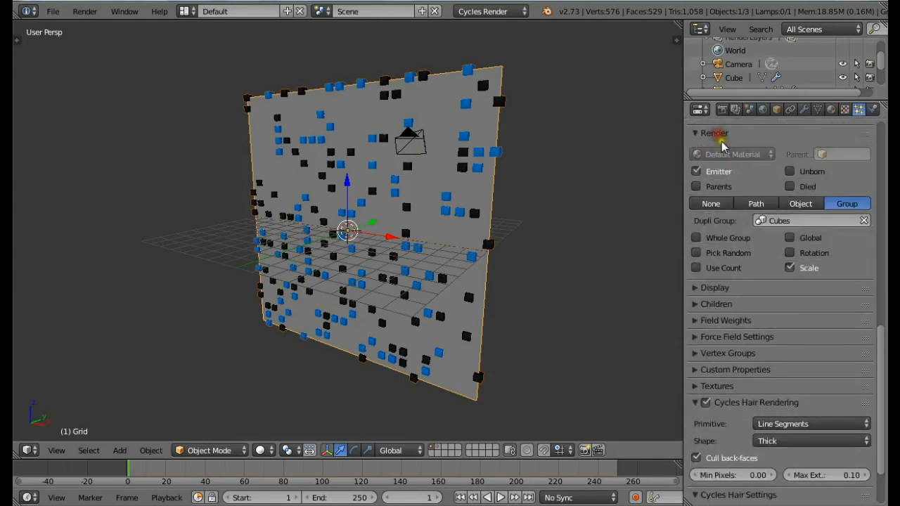
pyautogui.click(696, 268)
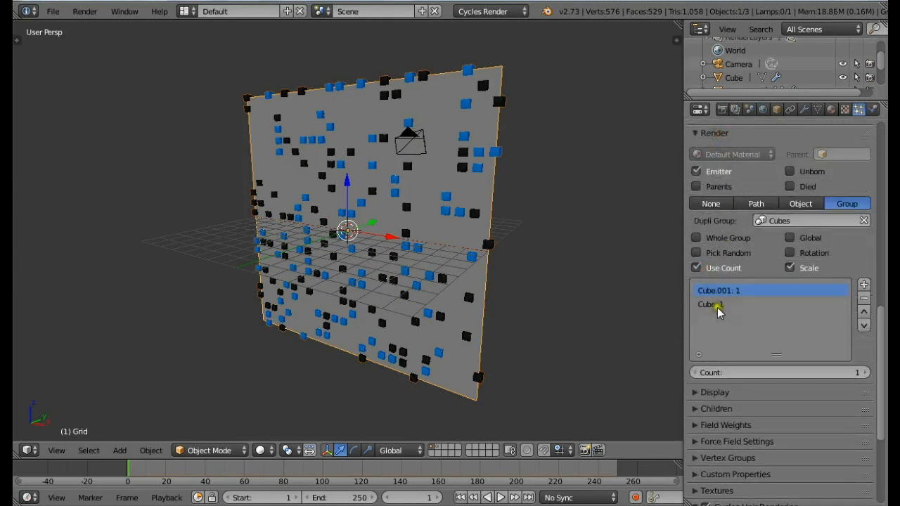
pyautogui.click(717, 291)
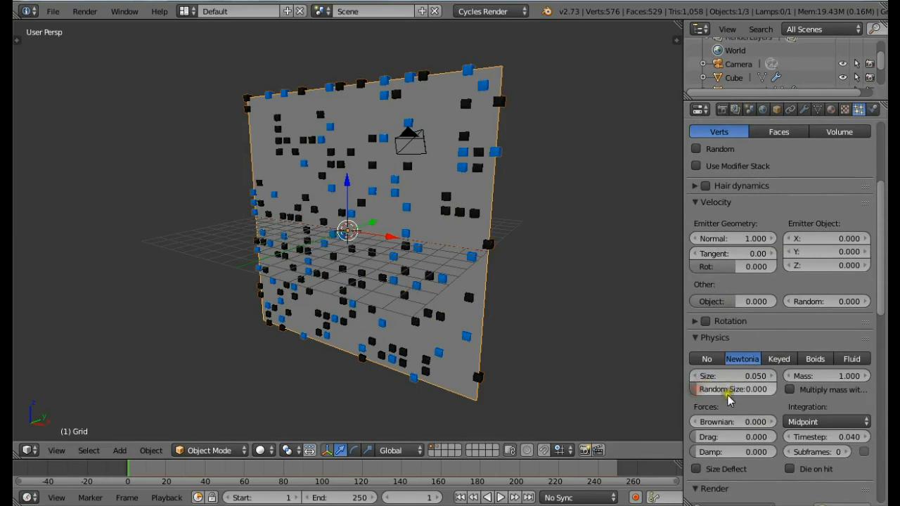
pyautogui.moveTo(710, 376); pyautogui.dragTo(746, 375)
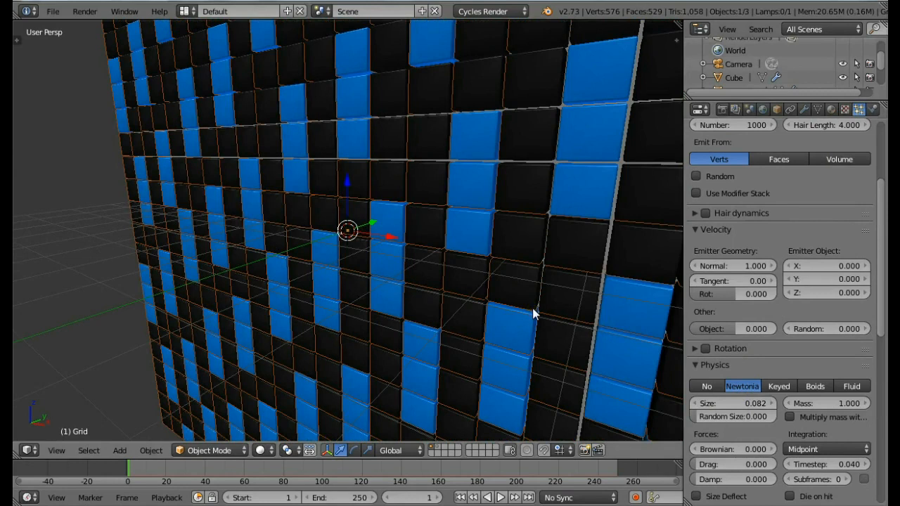
pyautogui.moveTo(790, 232)
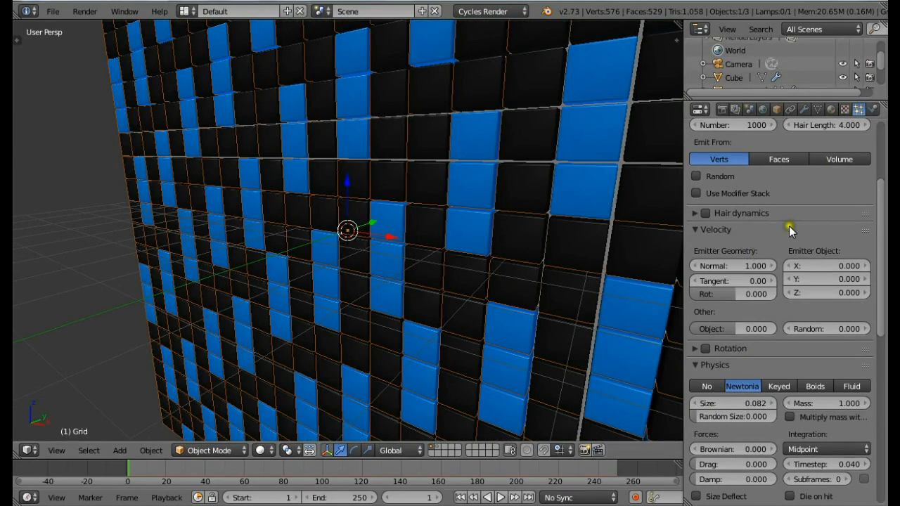
# Step: Hide the particle cubes, enter Edit Mode, select random faces and extrude them
pyautogui.click(801, 109)
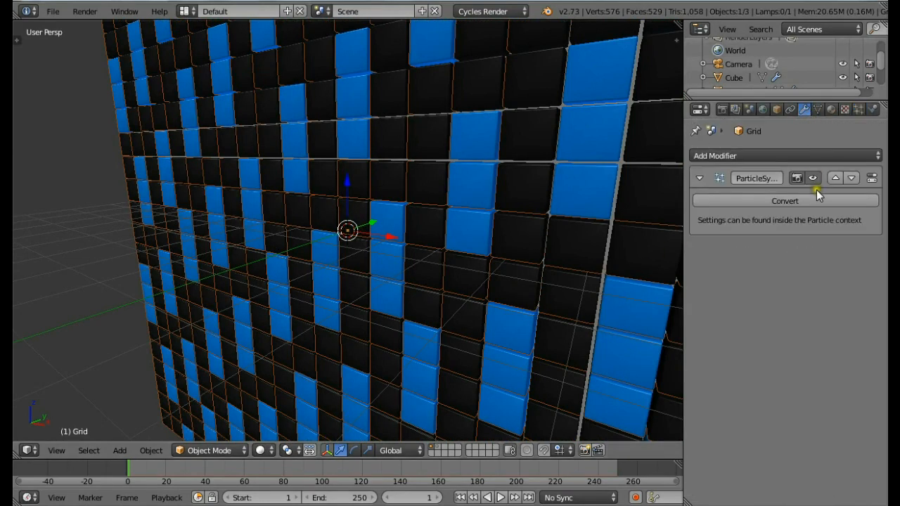
pyautogui.click(812, 178)
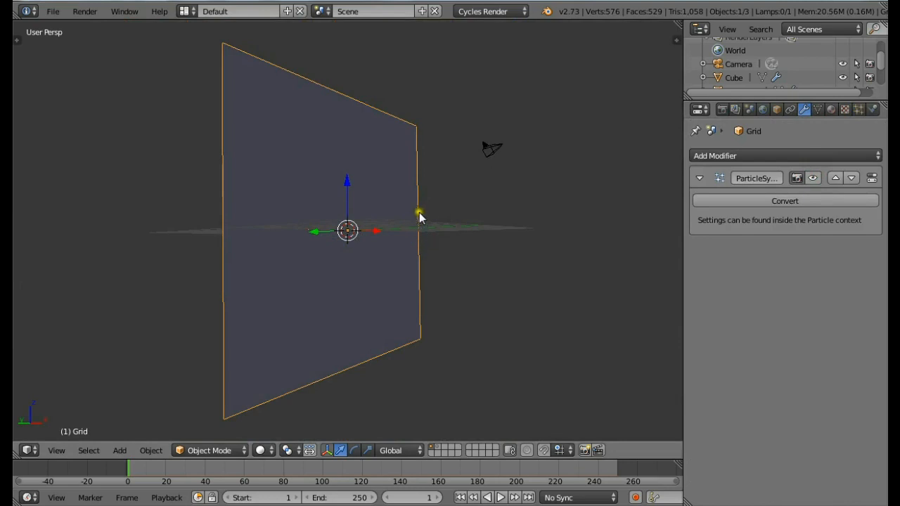
pyautogui.press('Tab')
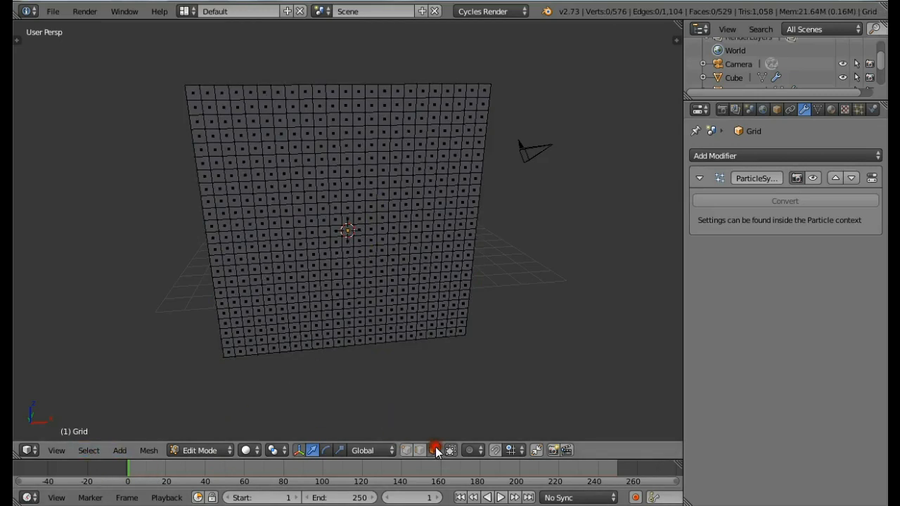
pyautogui.click(87, 450)
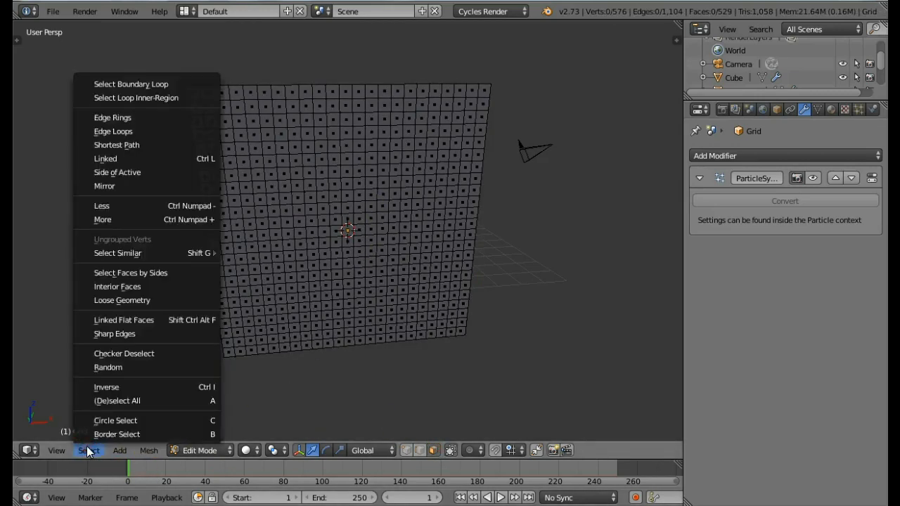
pyautogui.click(124, 353)
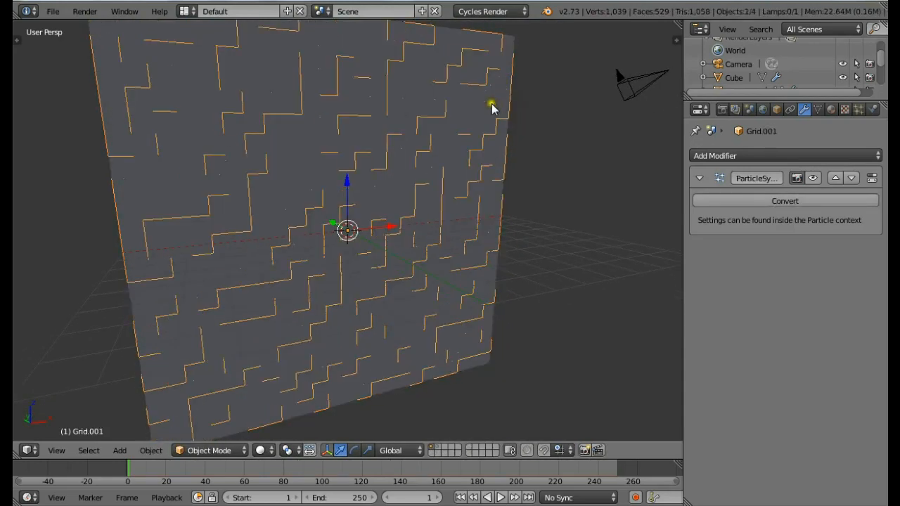
pyautogui.press('Tab')
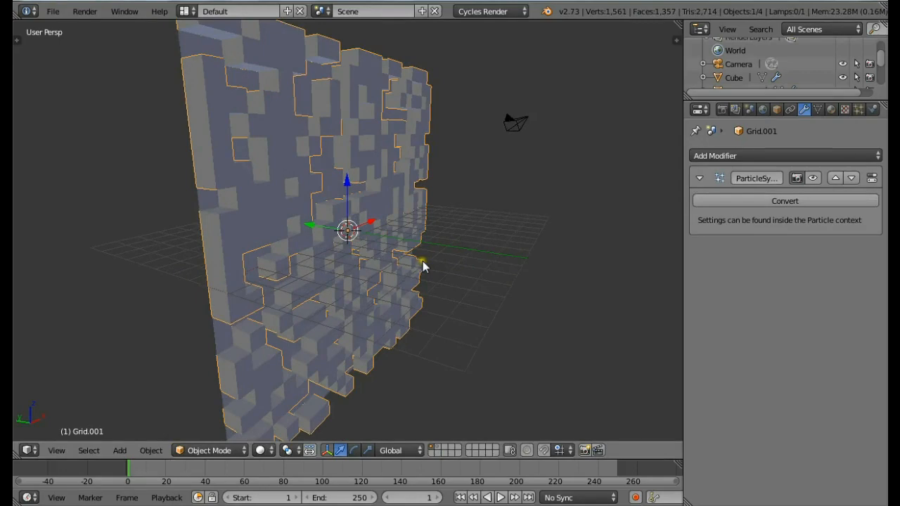
# Step: Separate the selection into its own object, then separate another random set of faces
pyautogui.press('Tab')
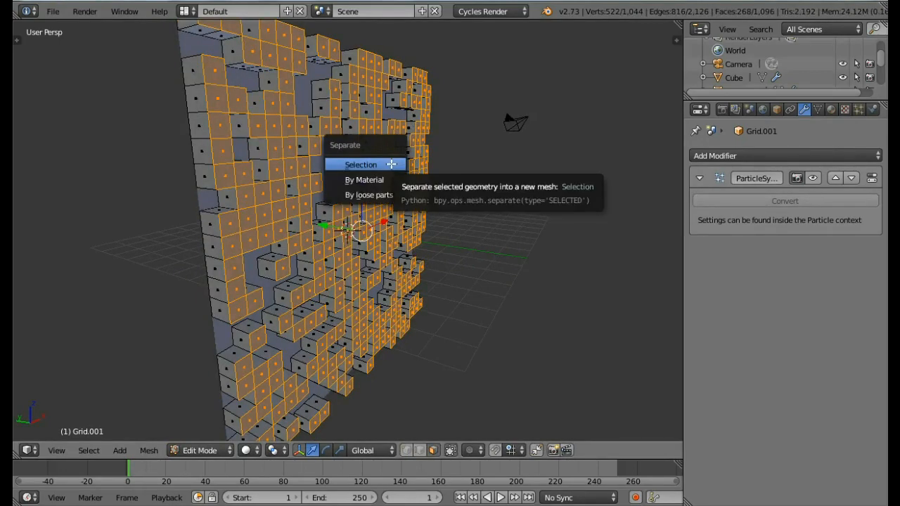
pyautogui.click(360, 164)
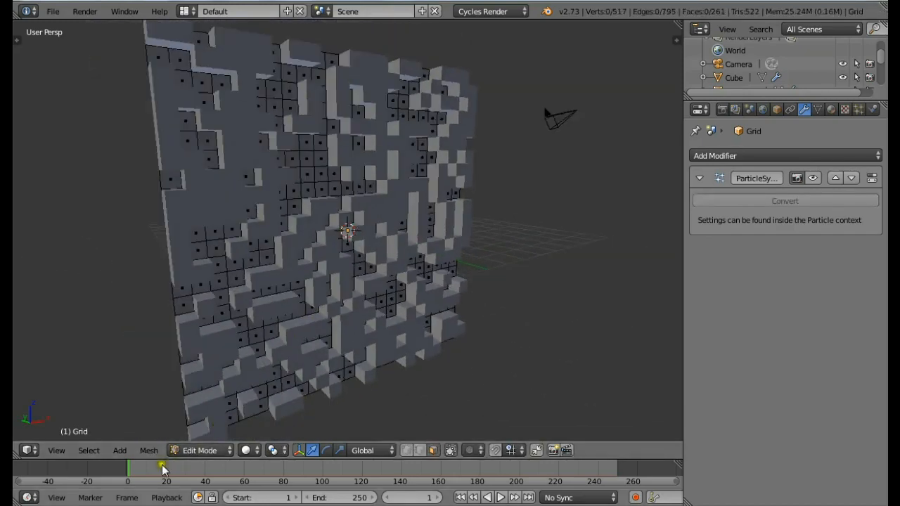
pyautogui.click(88, 451)
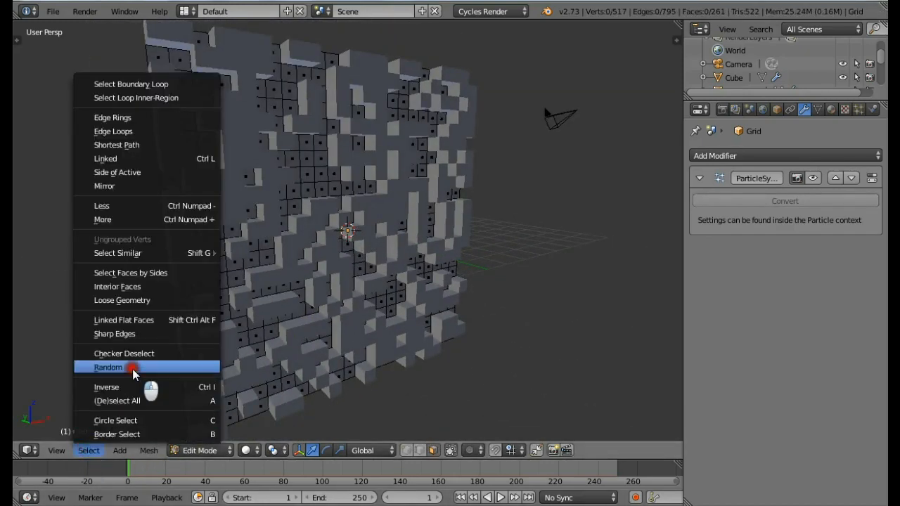
pyautogui.click(108, 367)
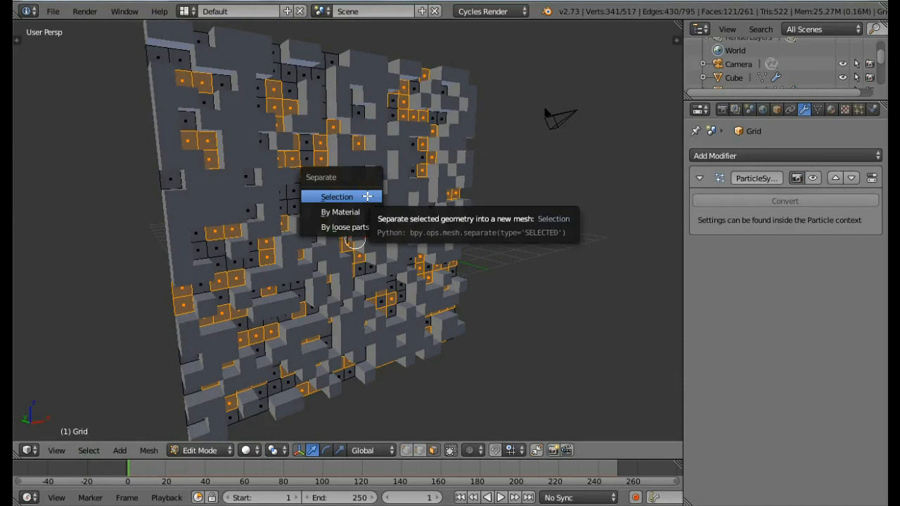
pyautogui.click(336, 196)
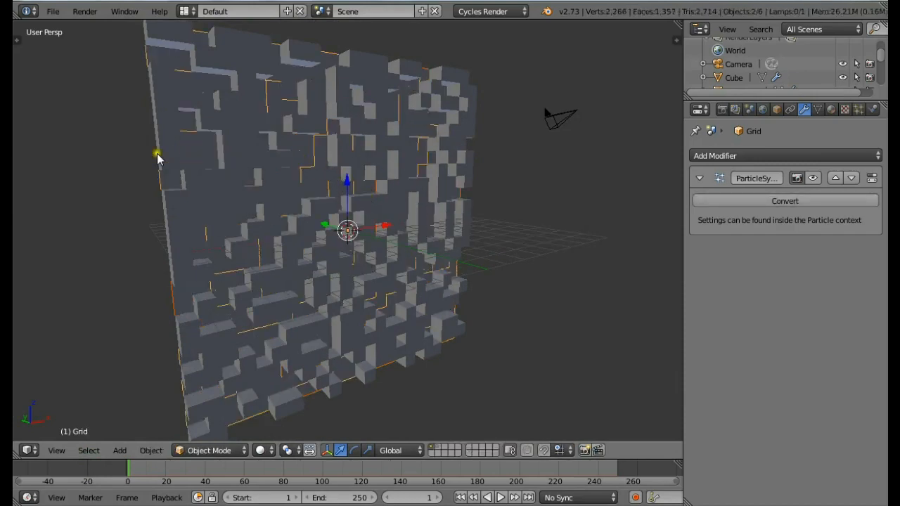
# Step: Join the pieces with Ctrl+J, enable particle Rotation, and assign Material.001 to the wall
pyautogui.press('Tab')
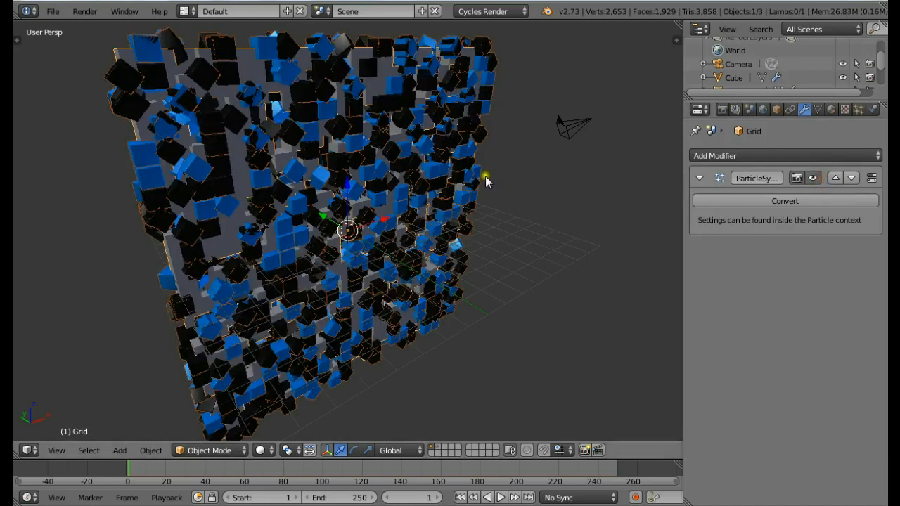
pyautogui.moveTo(331, 195)
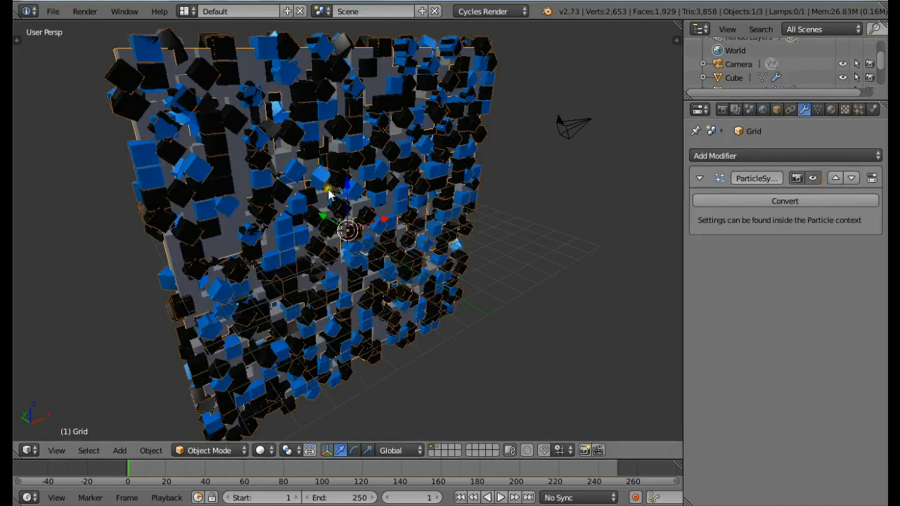
pyautogui.click(813, 177)
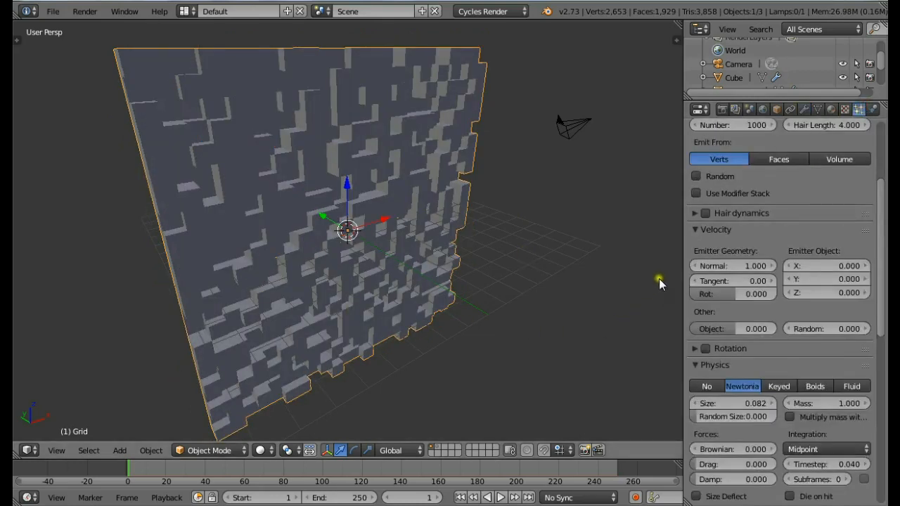
pyautogui.scroll(-3)
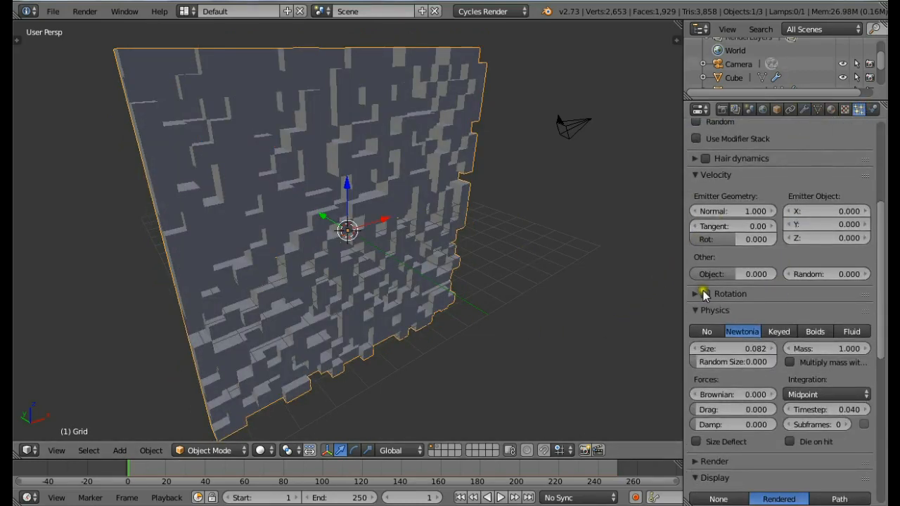
pyautogui.click(696, 294)
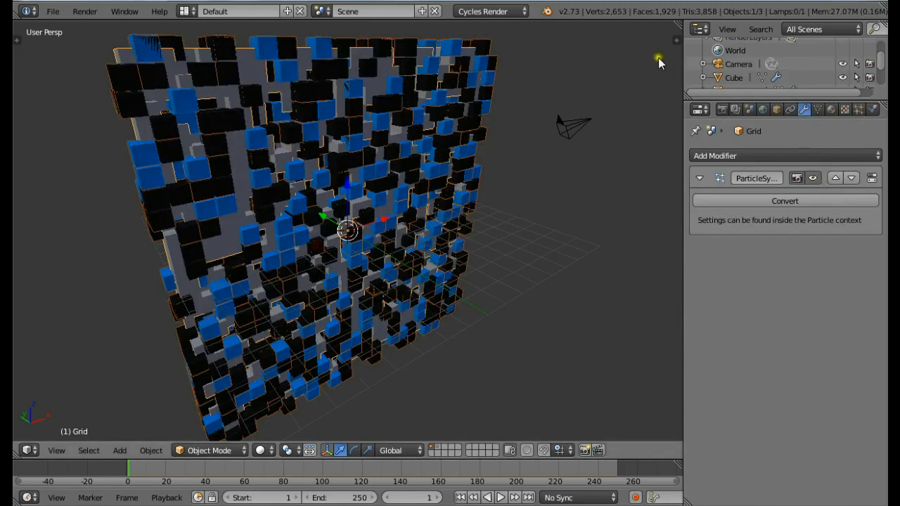
pyautogui.moveTo(526, 197)
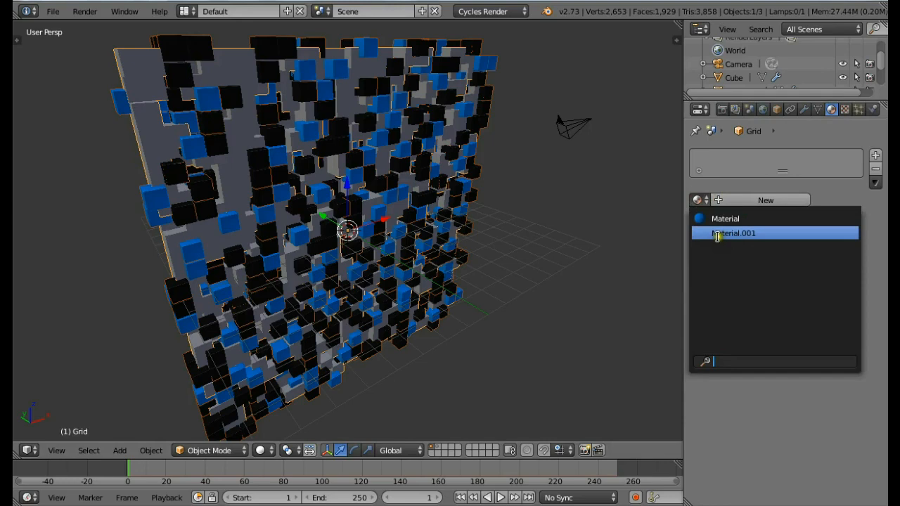
pyautogui.click(733, 233)
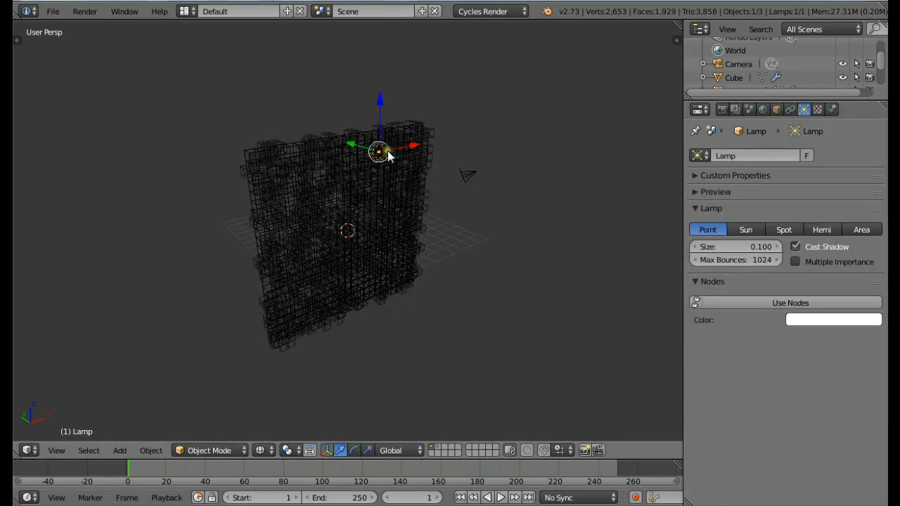
# Step: Move the lamp in front of the wall with nodes enabled, and add an emissive plane
pyautogui.click(55, 451)
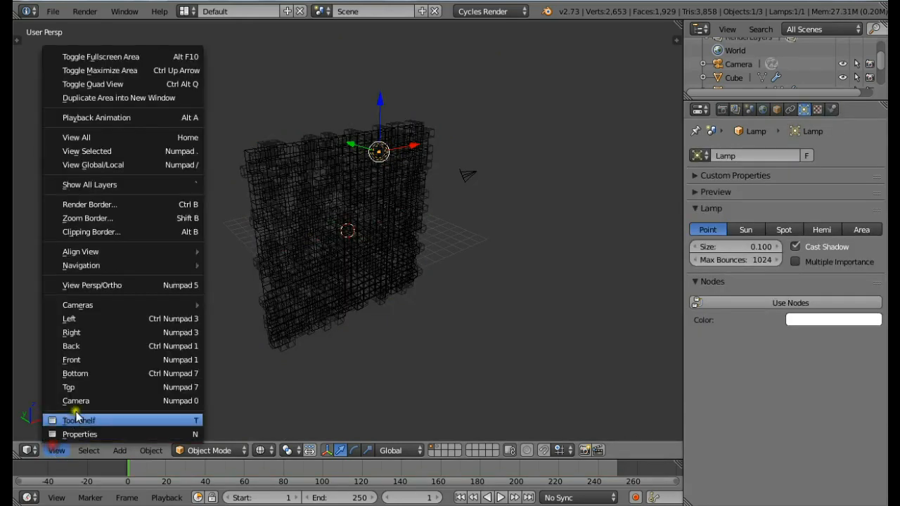
pyautogui.click(68, 387)
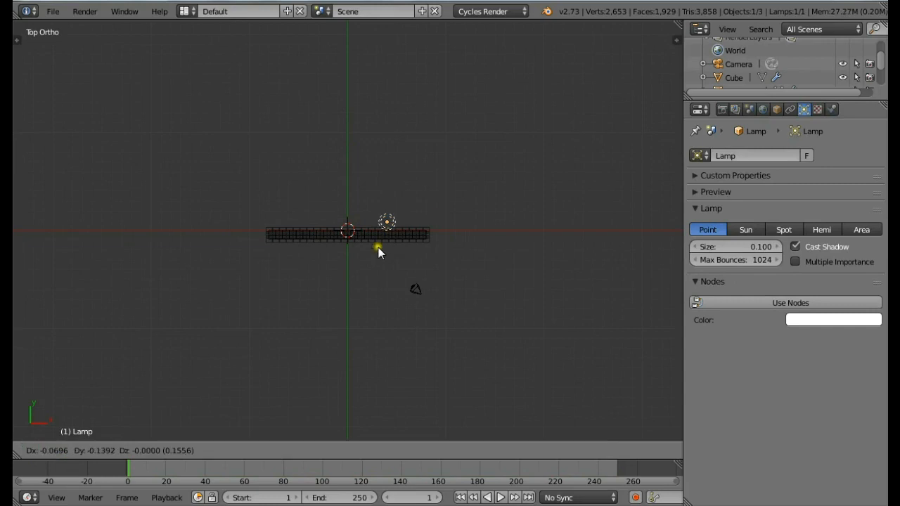
pyautogui.moveTo(386, 221); pyautogui.dragTo(345, 394)
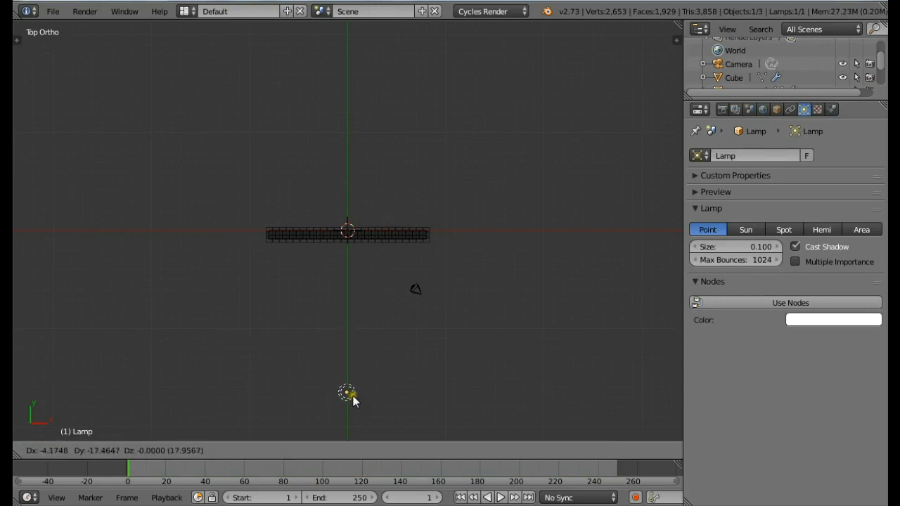
pyautogui.click(735, 247)
pyautogui.write('2.000')
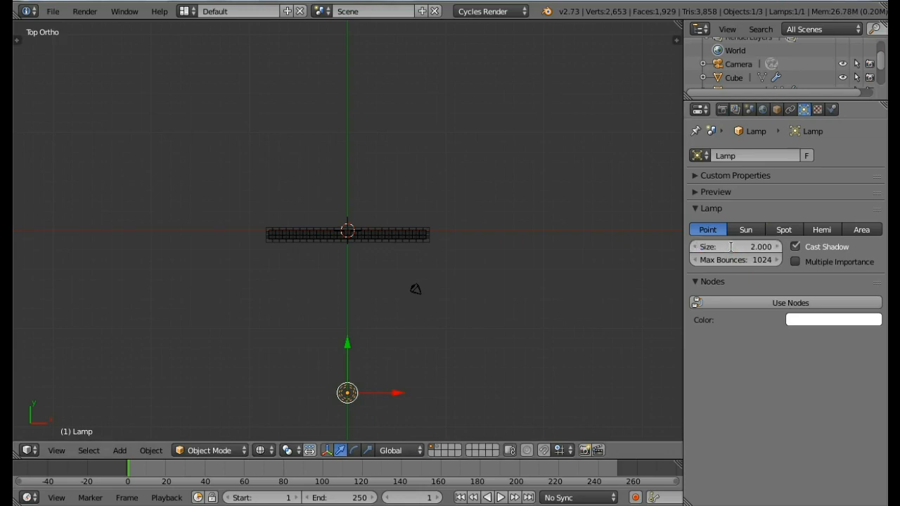
pyautogui.click(790, 303)
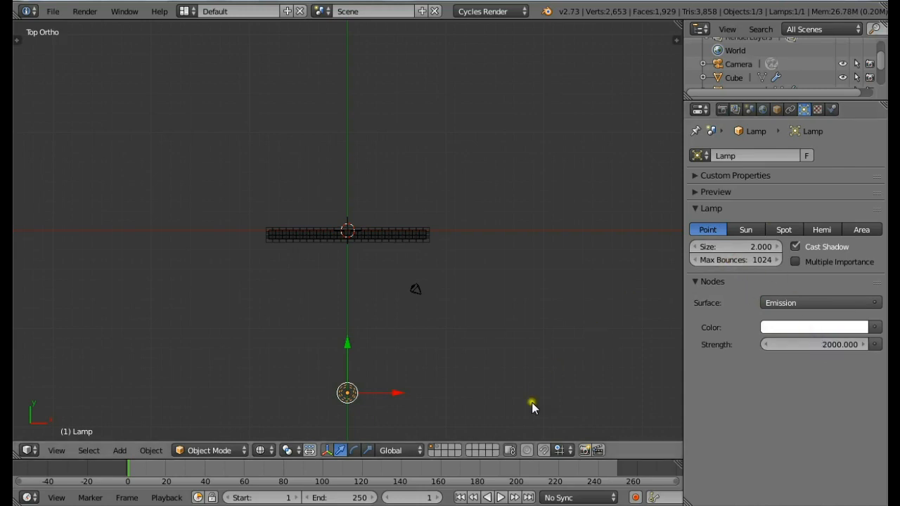
pyautogui.moveTo(286, 128)
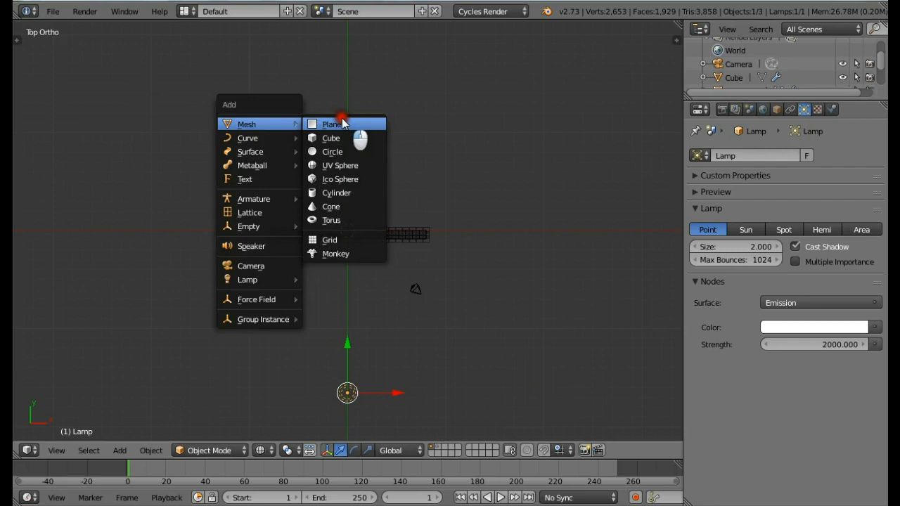
pyautogui.click(332, 123)
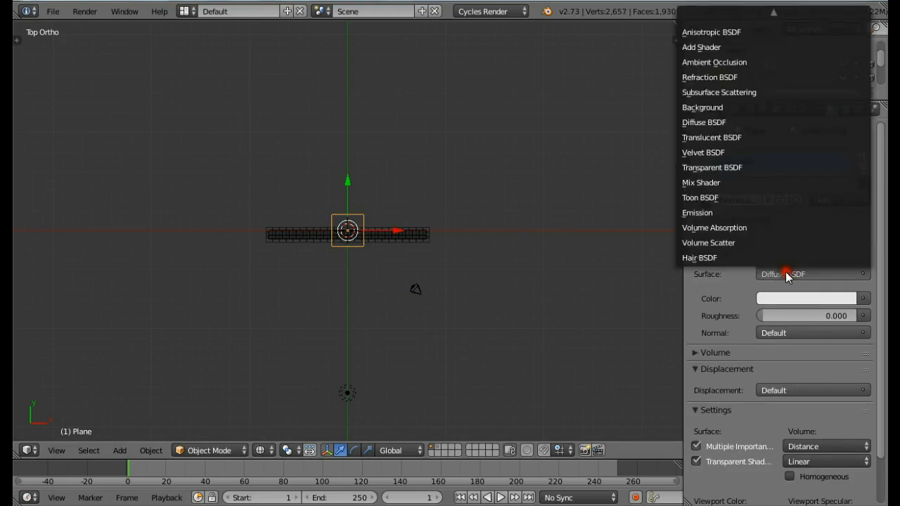
pyautogui.click(696, 212)
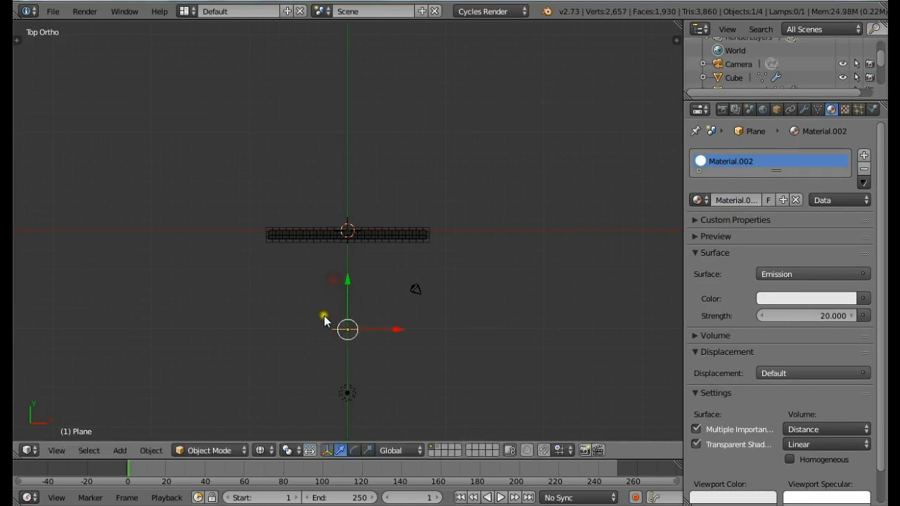
# Step: Switch the viewport to the scene camera view and check the properties tabs
pyautogui.click(56, 450)
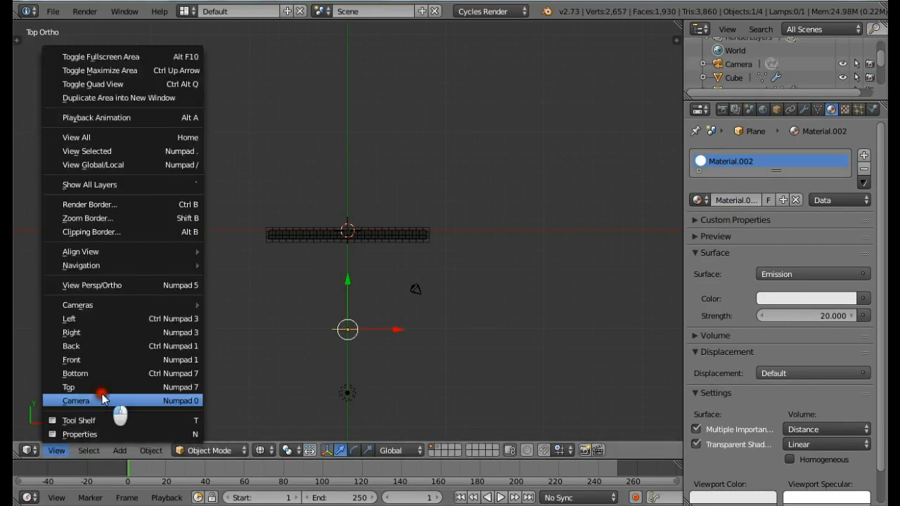
pyautogui.click(76, 400)
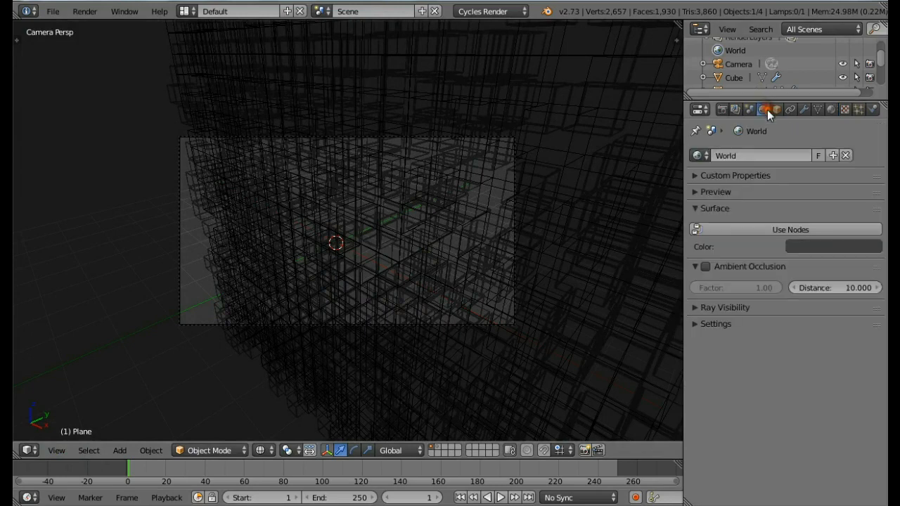
pyautogui.click(833, 246)
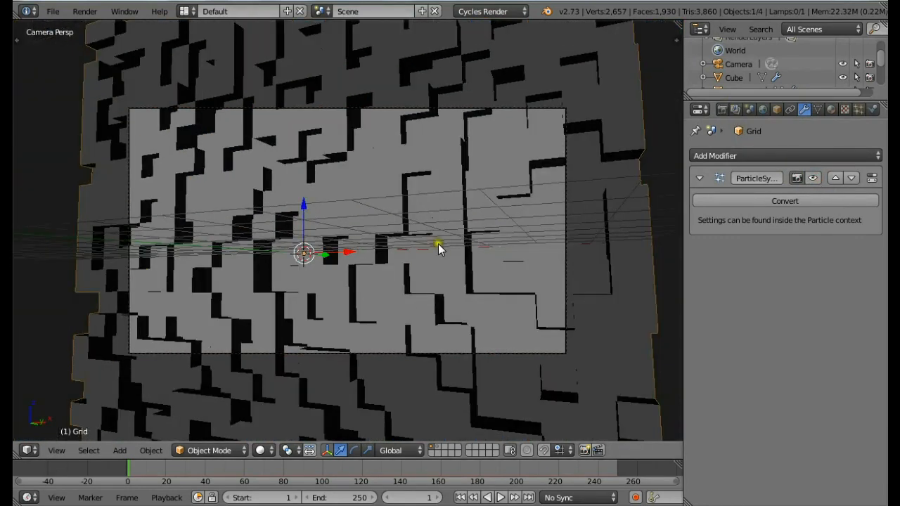
pyautogui.moveTo(422, 232)
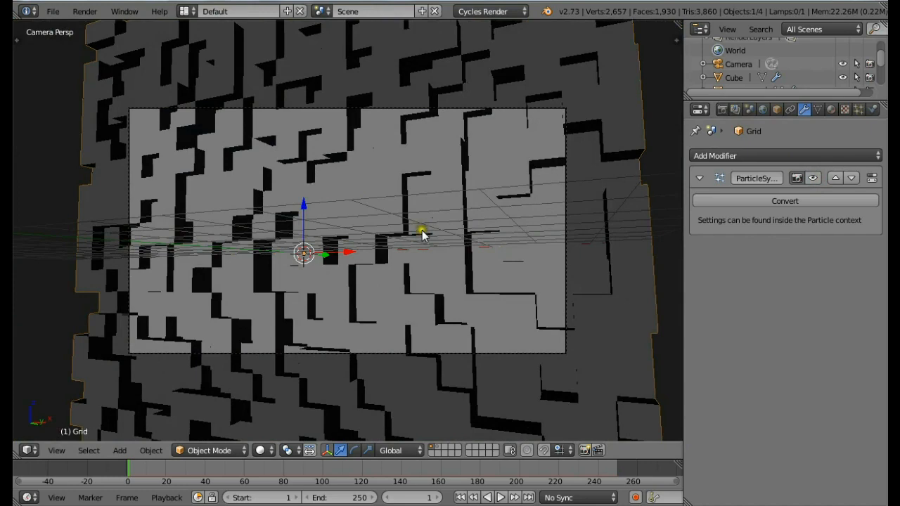
pyautogui.click(264, 450)
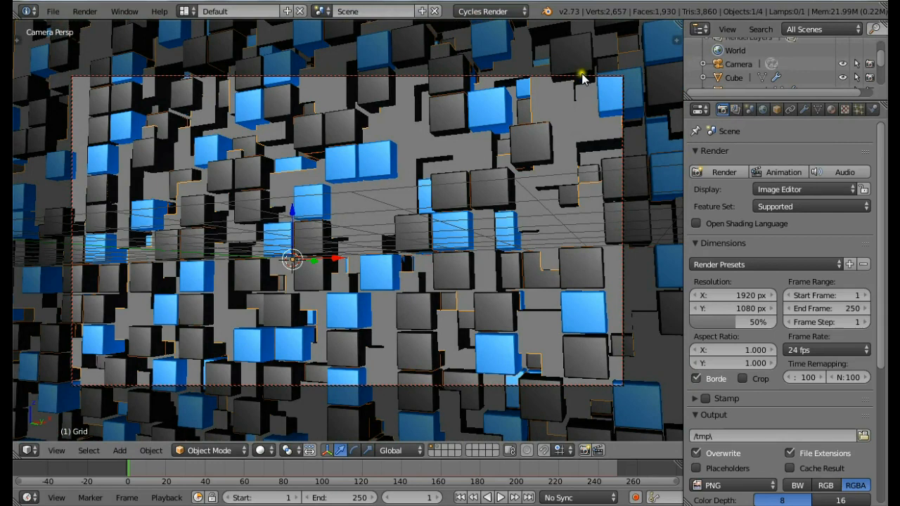
pyautogui.click(804, 110)
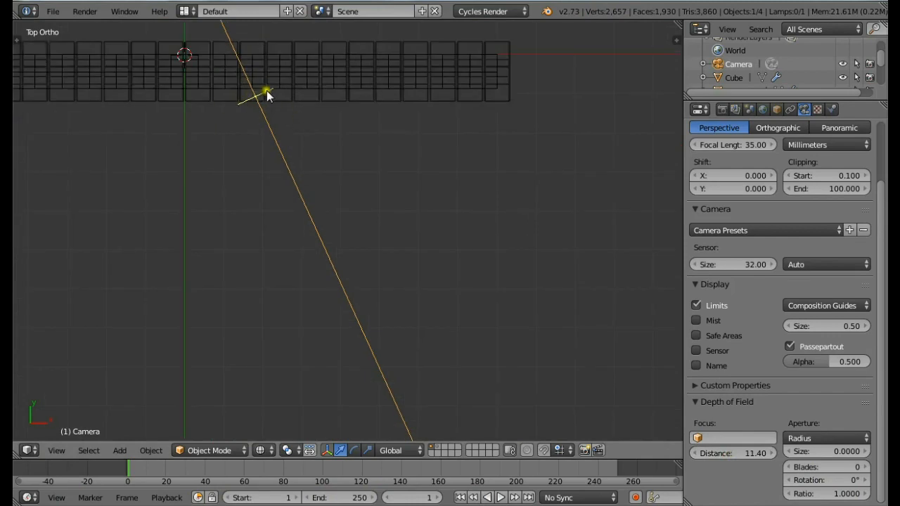
pyautogui.click(56, 451)
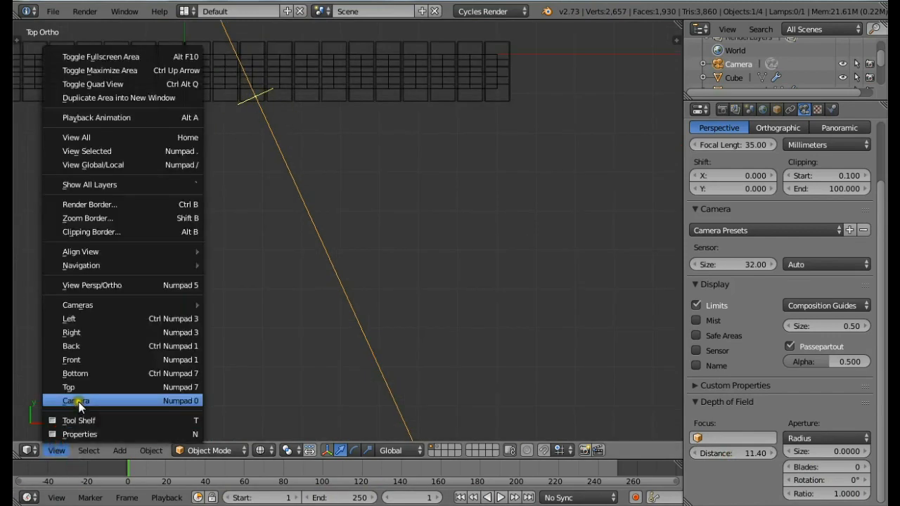
pyautogui.click(76, 401)
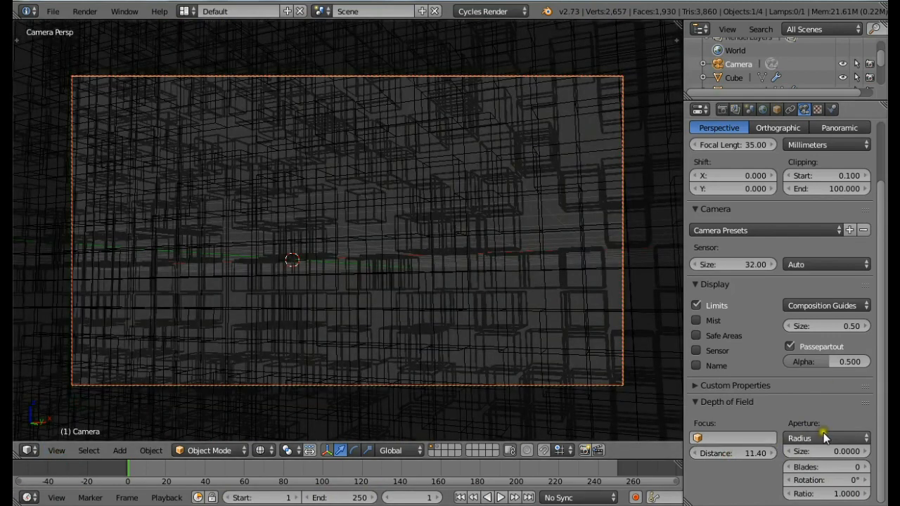
pyautogui.click(826, 452)
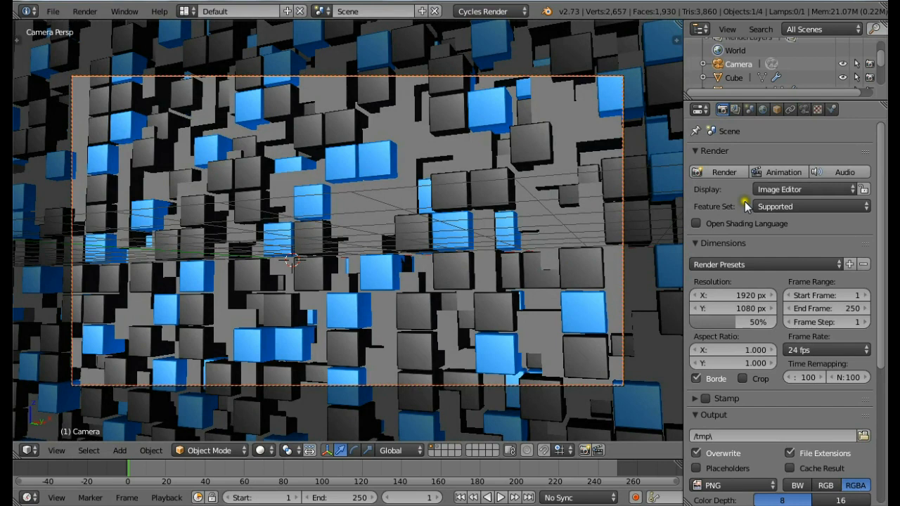
# Step: Set render Samples to 10 and render the current frame
pyautogui.scroll(-3)
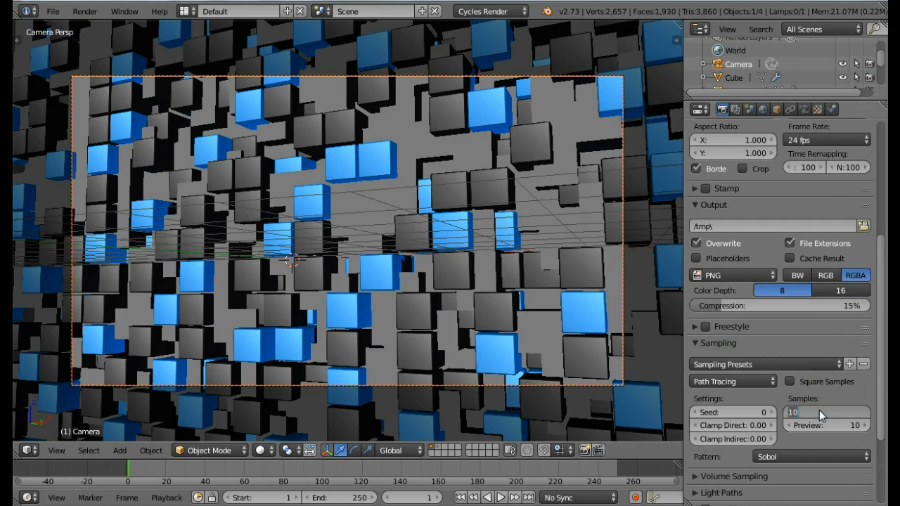
pyautogui.click(827, 412)
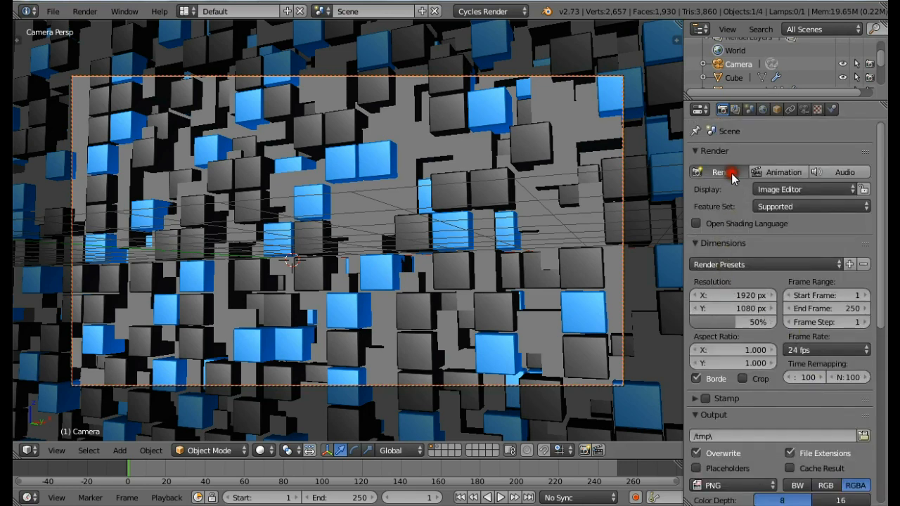
pyautogui.click(719, 173)
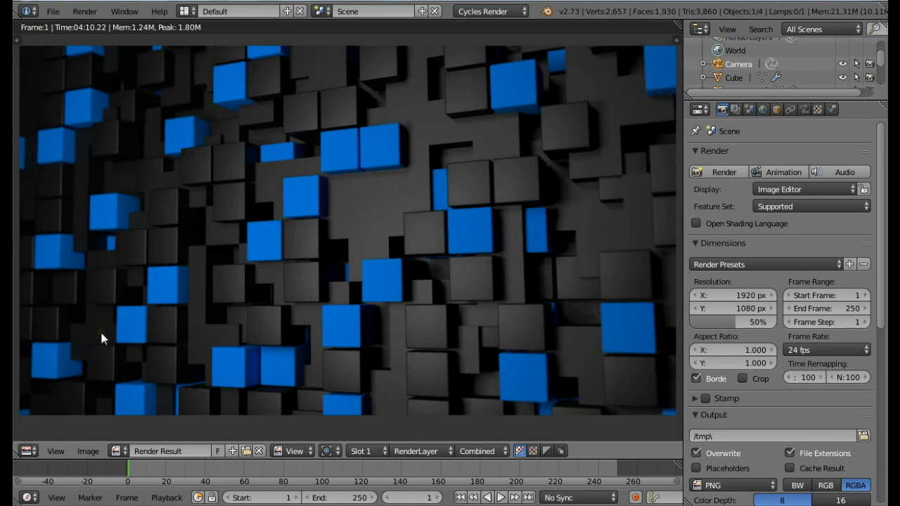
pyautogui.moveTo(127, 309)
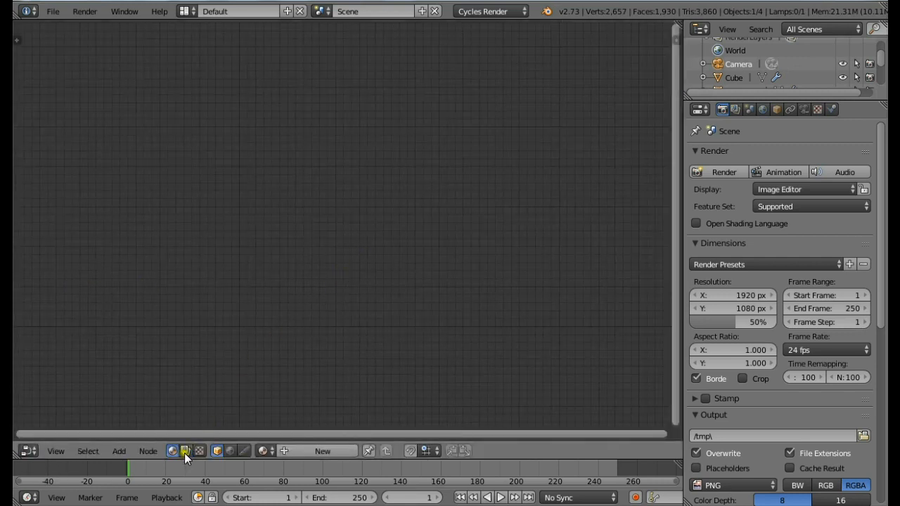
# Step: Enable compositing nodes and the backdrop, move the Composite node, and link the render to a Viewer
pyautogui.click(216, 451)
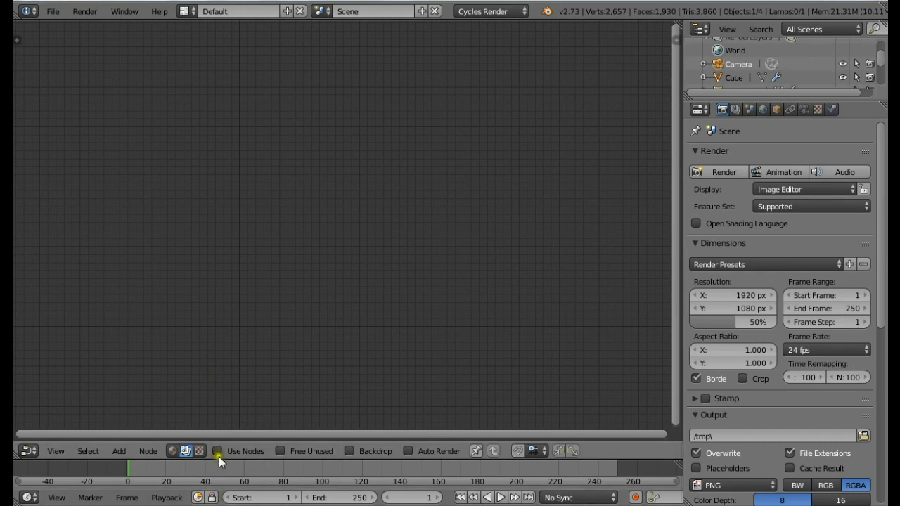
pyautogui.click(218, 451)
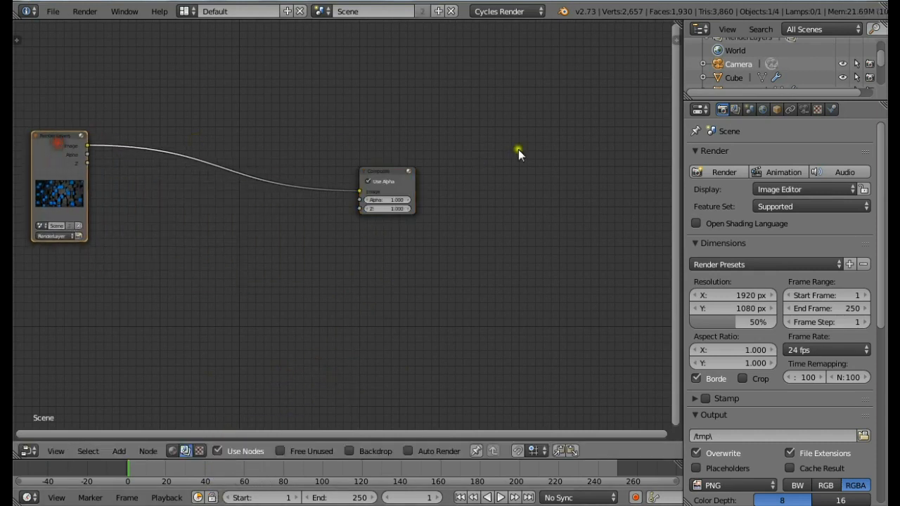
pyautogui.moveTo(385, 171); pyautogui.dragTo(639, 157)
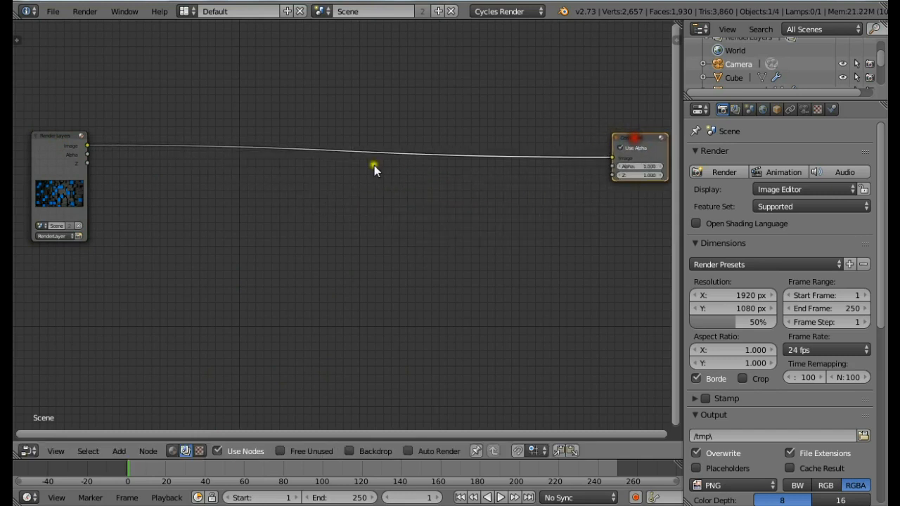
pyautogui.click(346, 450)
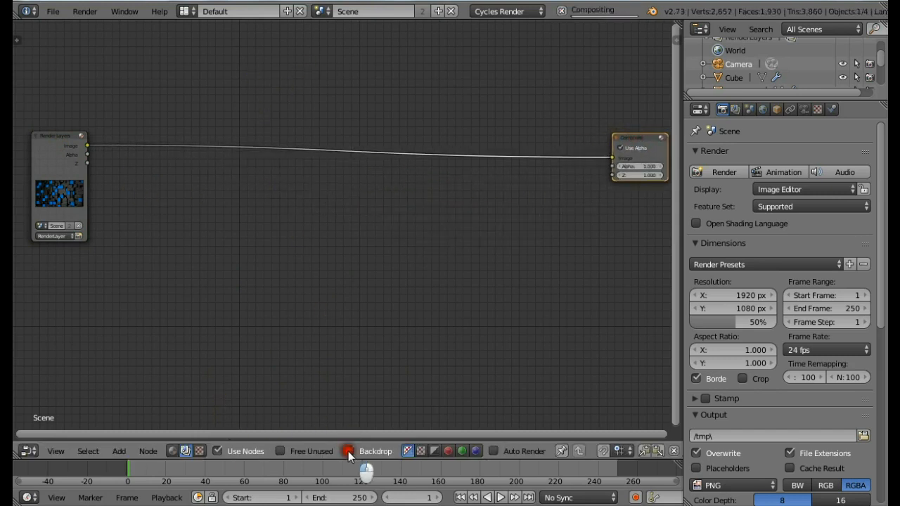
pyautogui.click(350, 450)
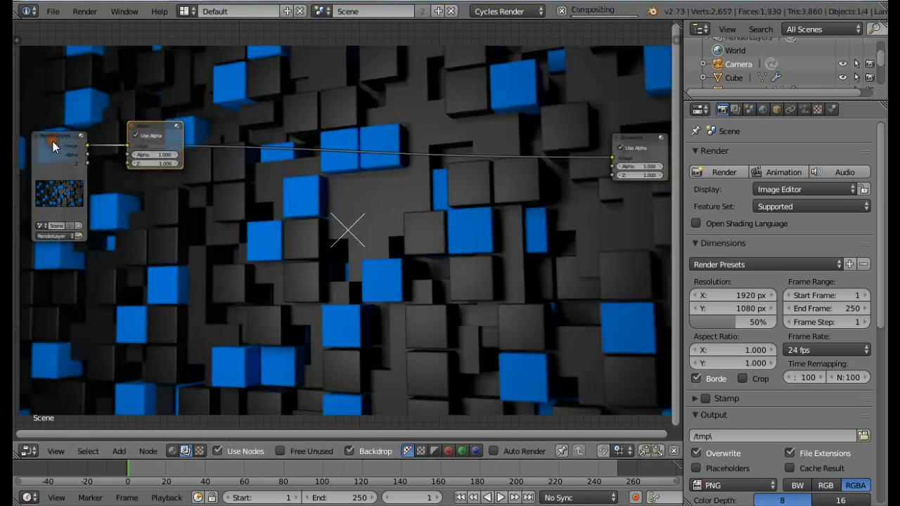
pyautogui.click(376, 451)
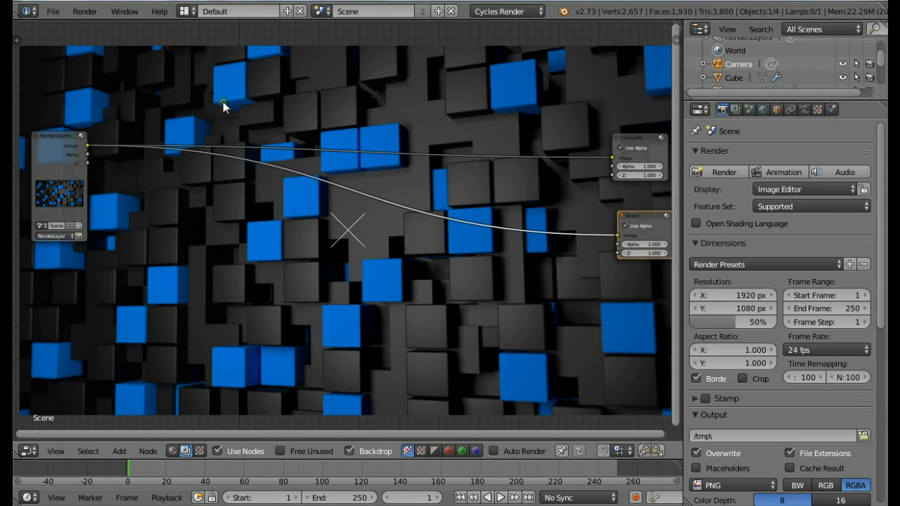
pyautogui.moveTo(317, 139)
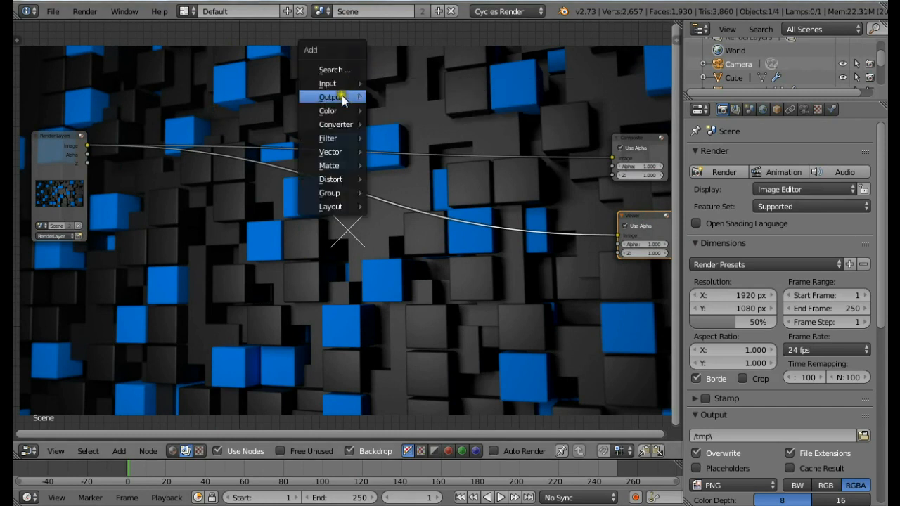
pyautogui.moveTo(328, 111)
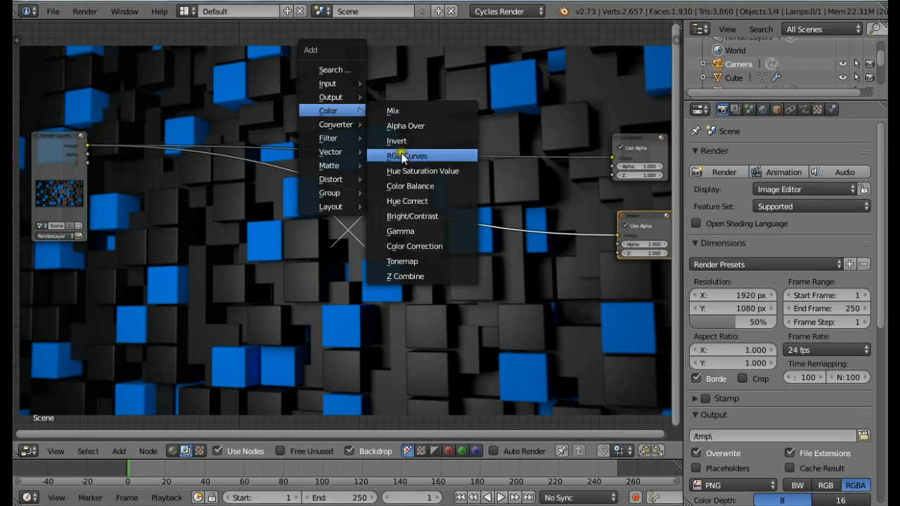
# Step: Add an RGB Curves node and raise its curve midpoint to brighten the image
pyautogui.click(408, 155)
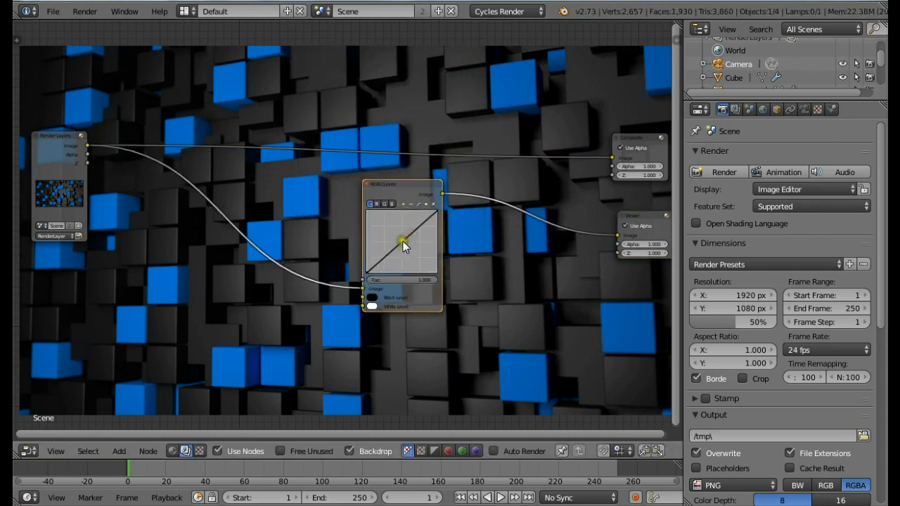
pyautogui.moveTo(400, 241); pyautogui.dragTo(397, 233)
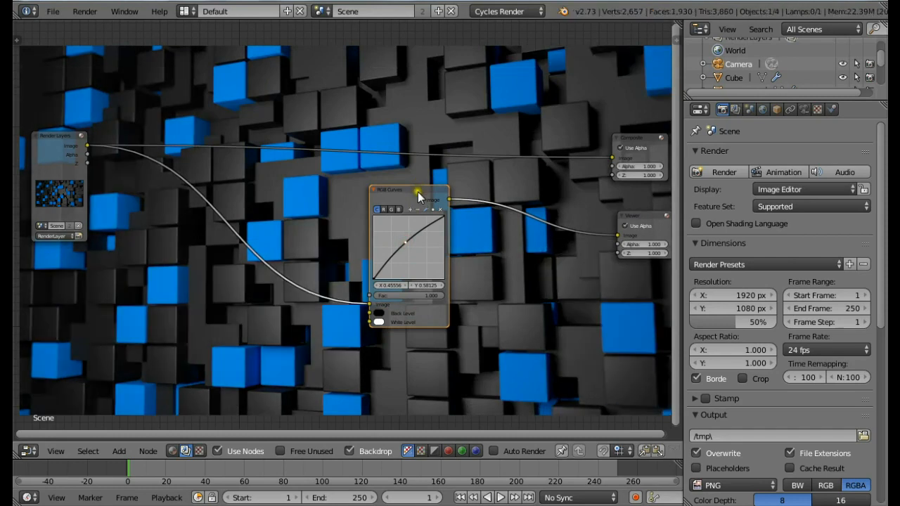
pyautogui.moveTo(418, 190); pyautogui.dragTo(173, 144)
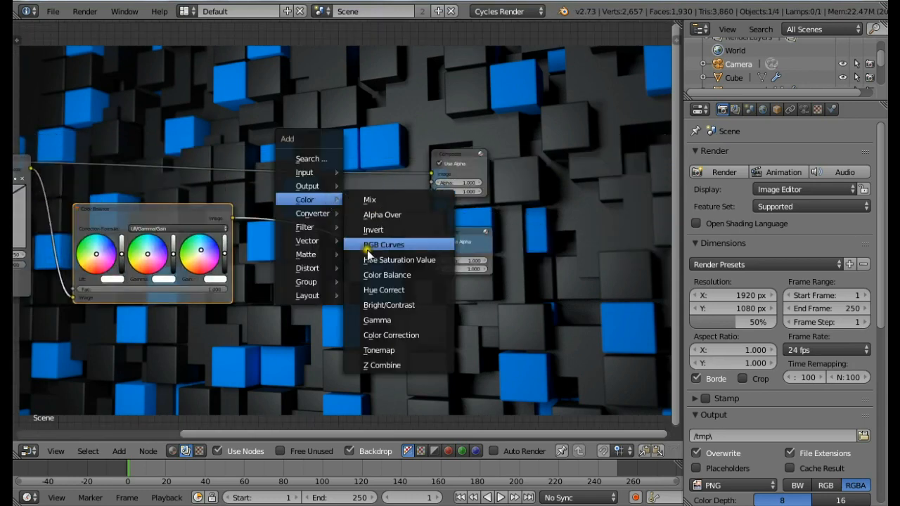
# Step: Add a Hue Saturation Value node feeding the Viewer and move the Composite node aside
pyautogui.click(399, 259)
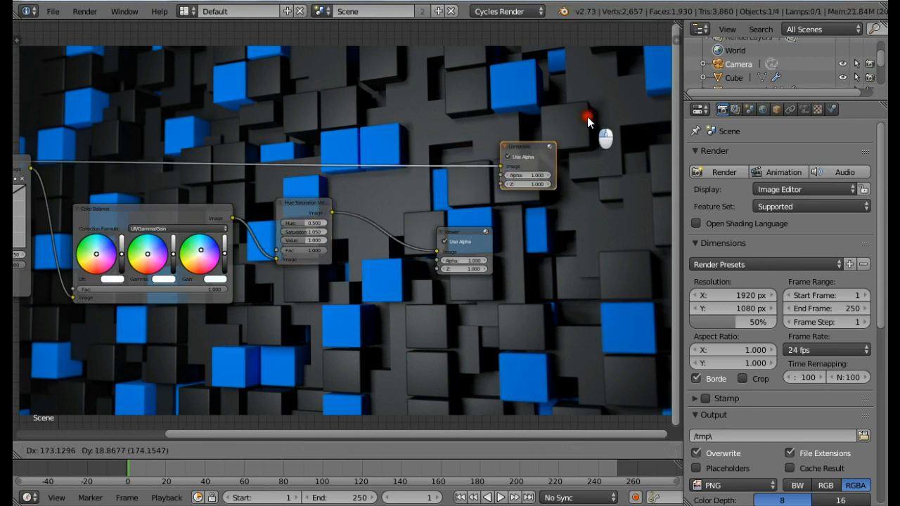
pyautogui.moveTo(464, 232); pyautogui.dragTo(619, 246)
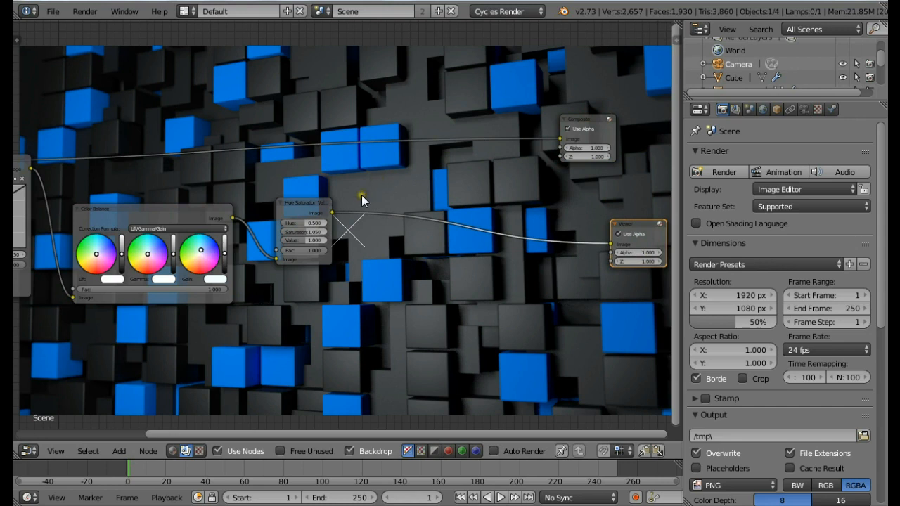
pyautogui.moveTo(373, 163)
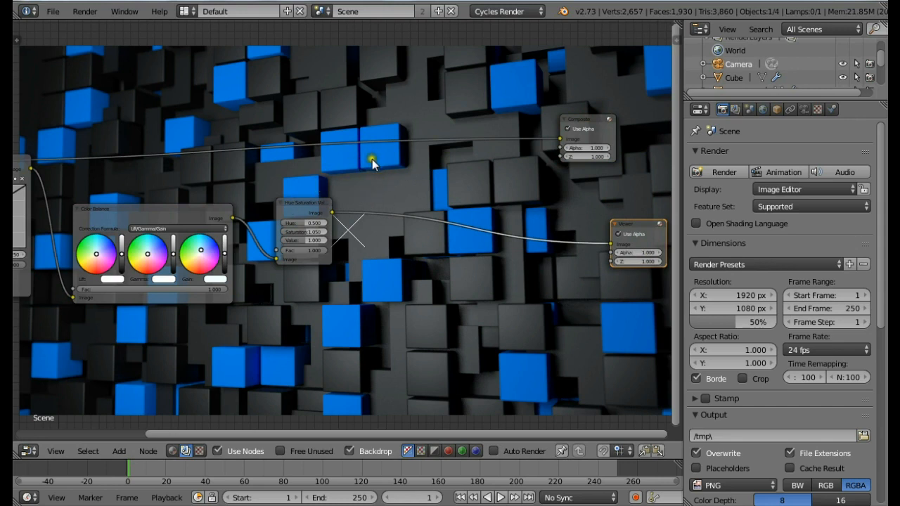
pyautogui.click(119, 450)
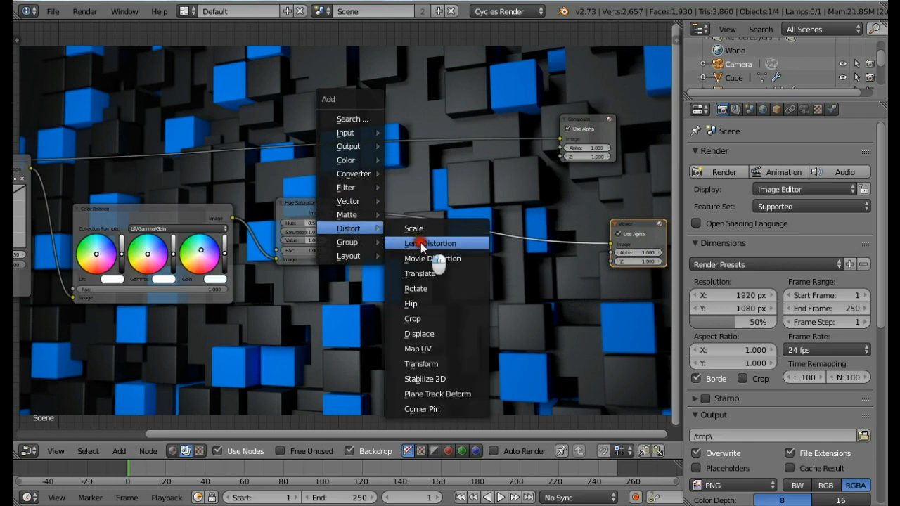
# Step: Add a Lens Distortion node fed by Hue Saturation Value, and a Greater Than math node
pyautogui.click(429, 244)
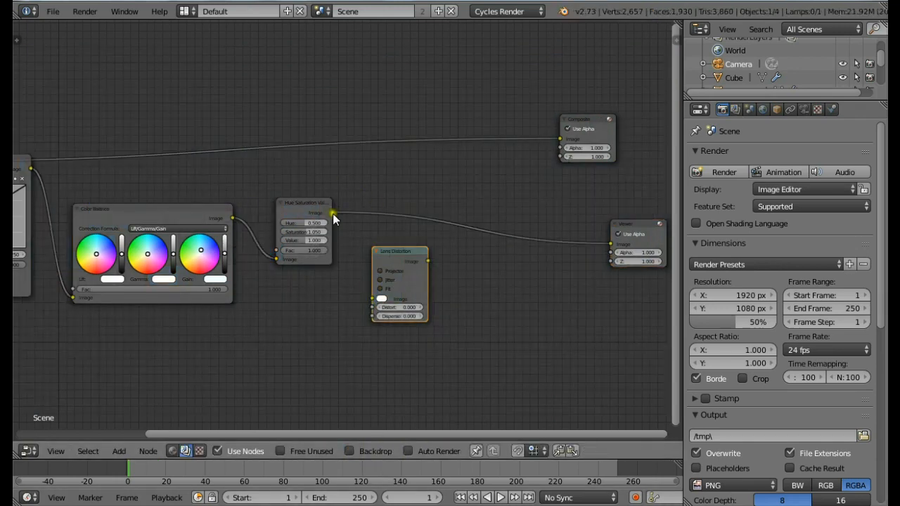
pyautogui.moveTo(334, 215); pyautogui.dragTo(378, 301)
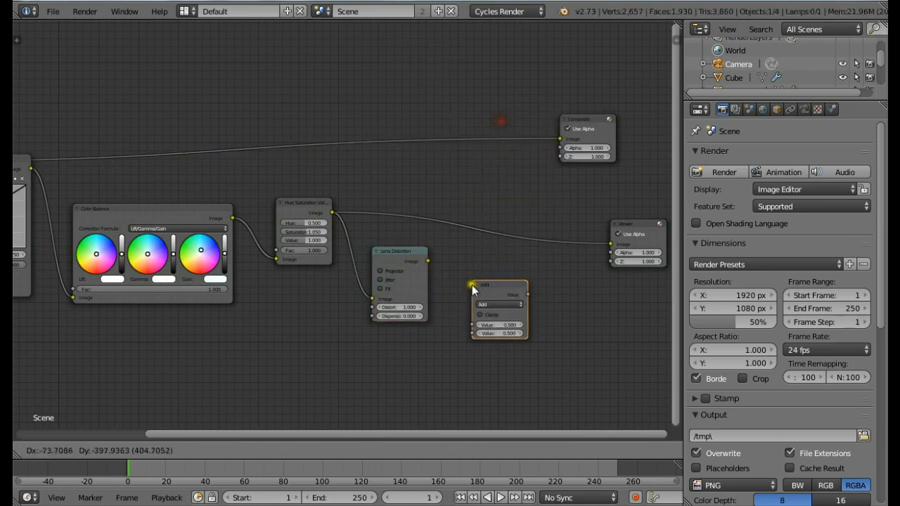
pyautogui.click(498, 272)
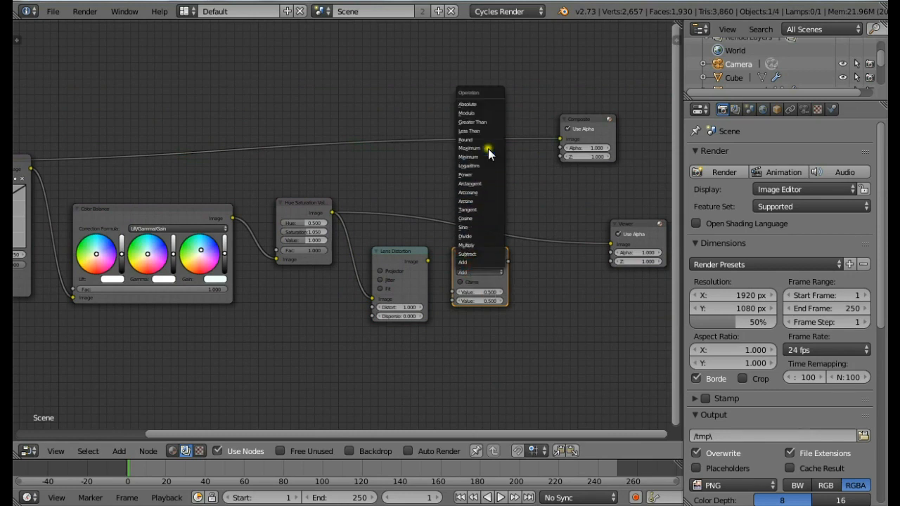
pyautogui.click(473, 122)
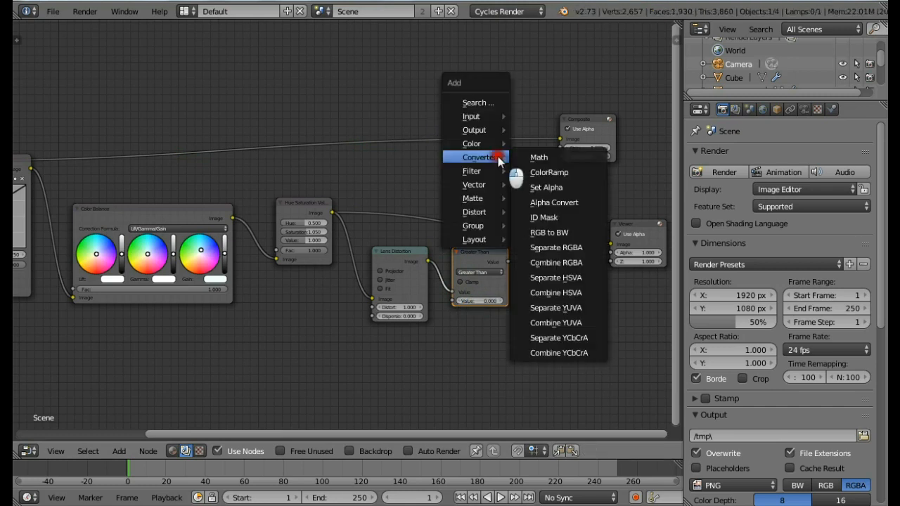
pyautogui.moveTo(471, 170)
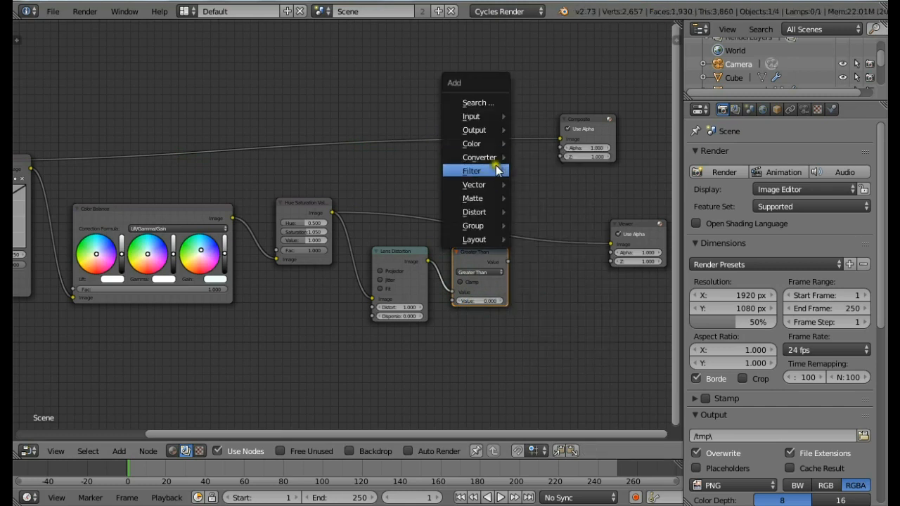
# Step: Add a Blur node with its filter type set to Fast Gaussian
pyautogui.click(471, 170)
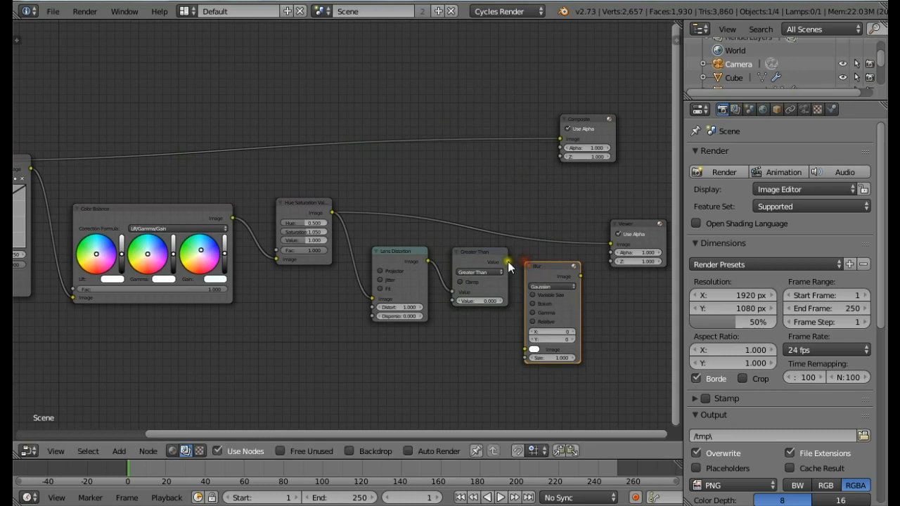
pyautogui.click(552, 285)
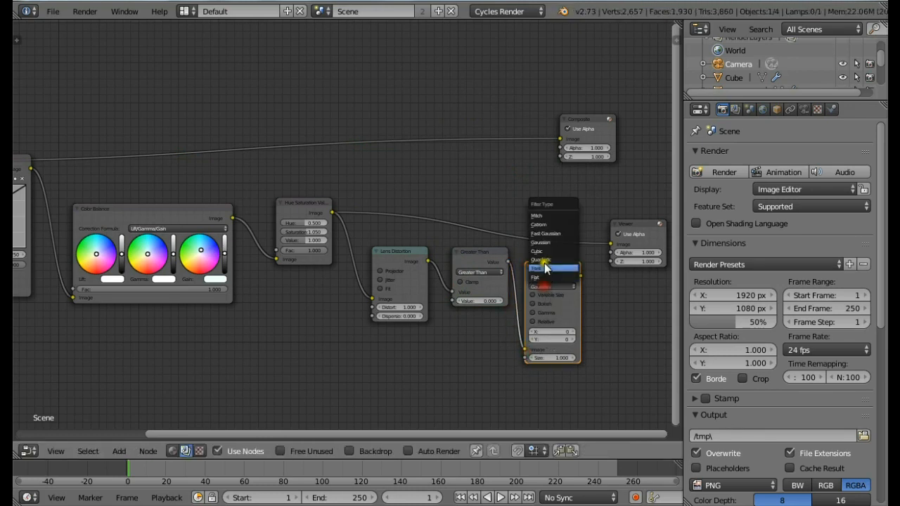
pyautogui.click(545, 234)
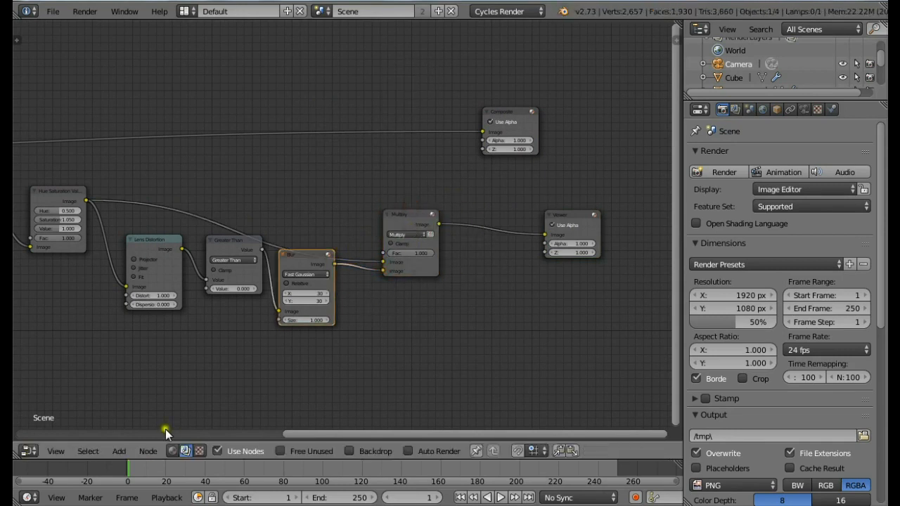
# Step: Show the composite backdrop and adjust the Blur node's Size to soften the vignette
pyautogui.click(349, 451)
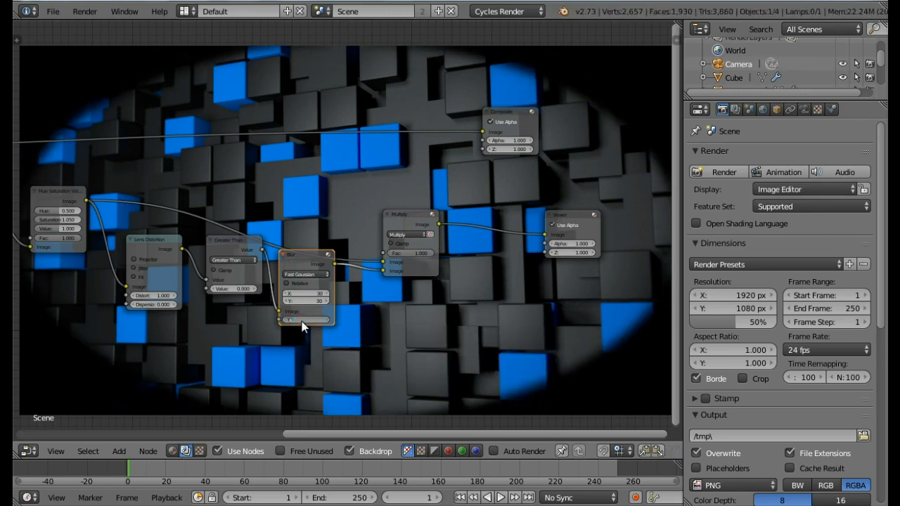
pyautogui.click(304, 320)
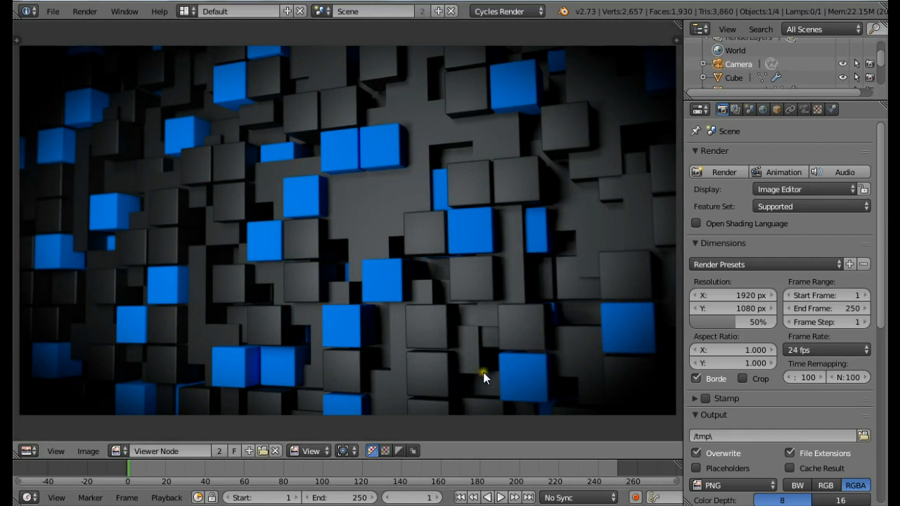
pyautogui.moveTo(528, 335)
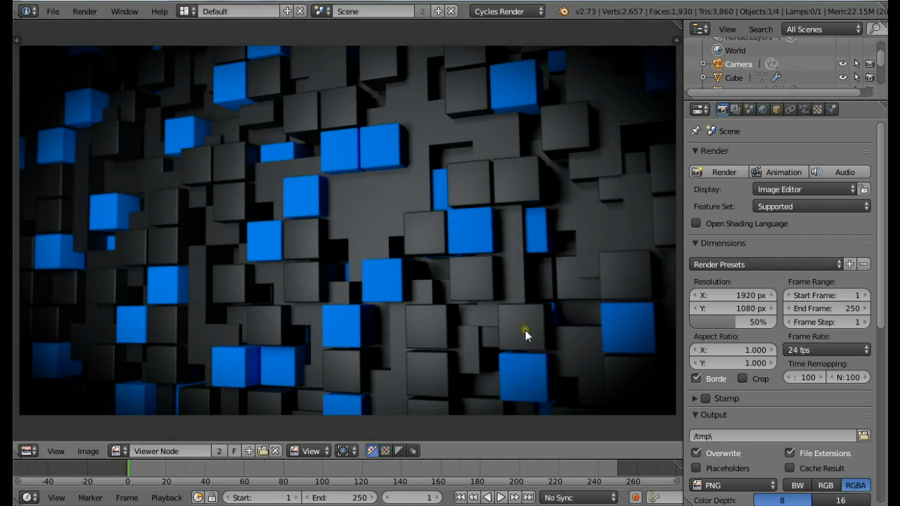
pyautogui.moveTo(478, 325)
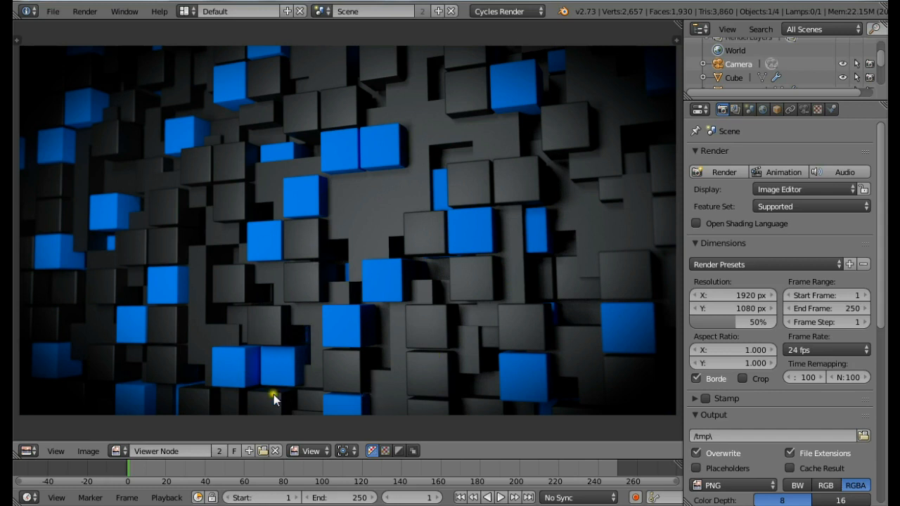
pyautogui.moveTo(654, 254)
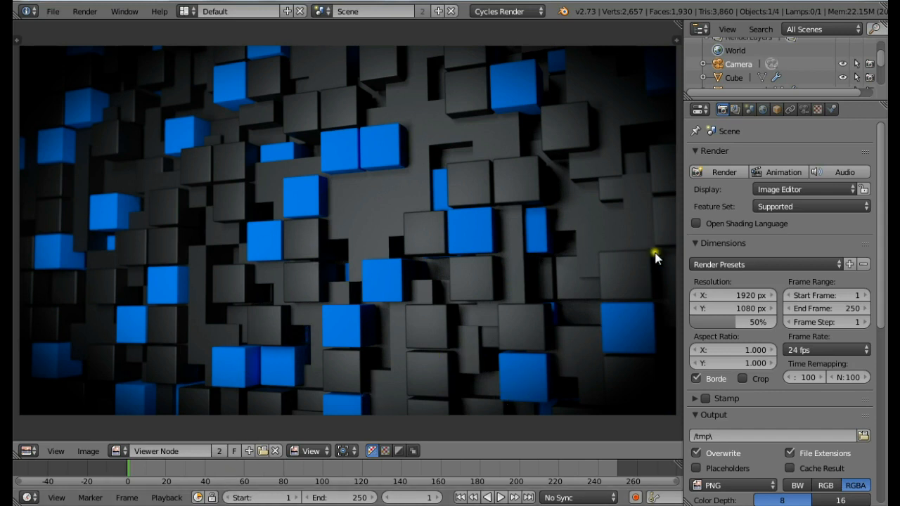
pyautogui.moveTo(113, 235)
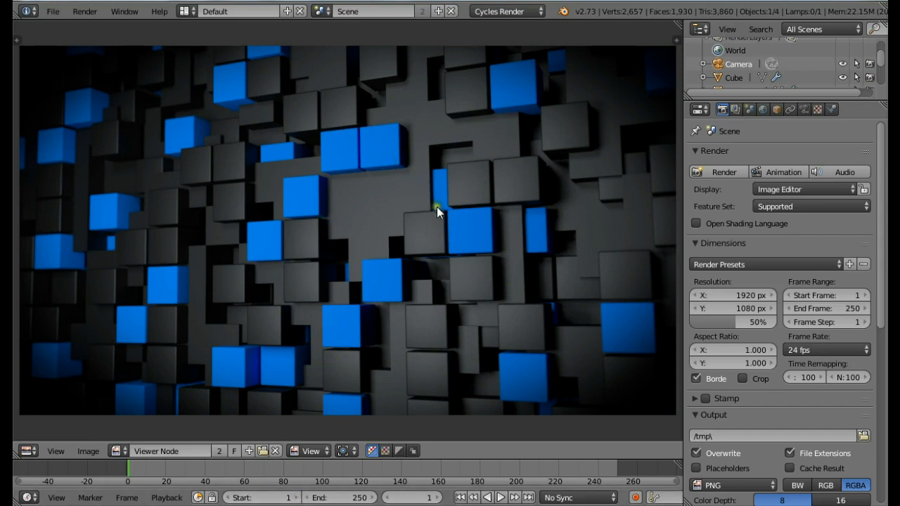
pyautogui.moveTo(436, 209)
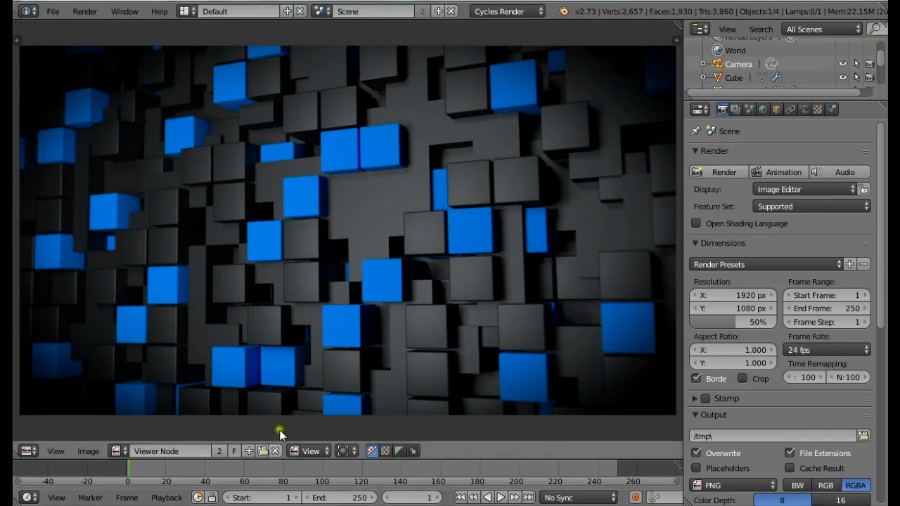
pyautogui.moveTo(378, 341)
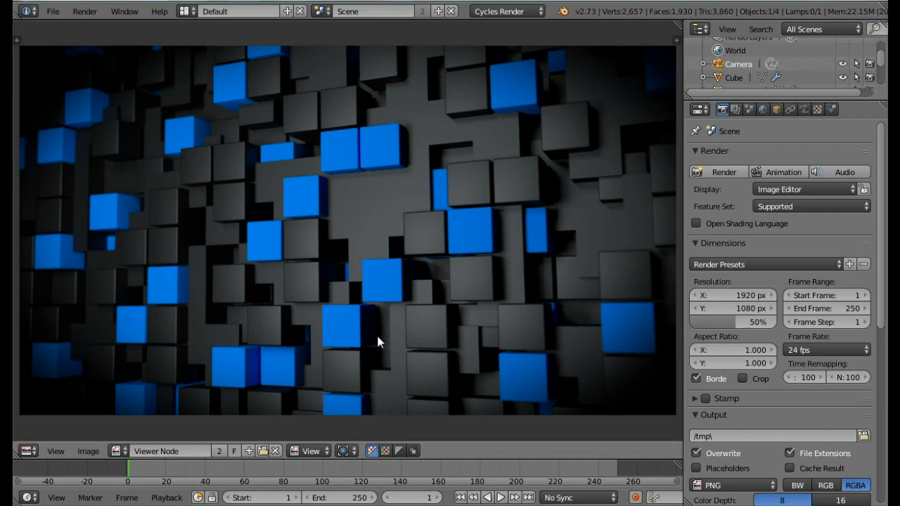
pyautogui.click(373, 336)
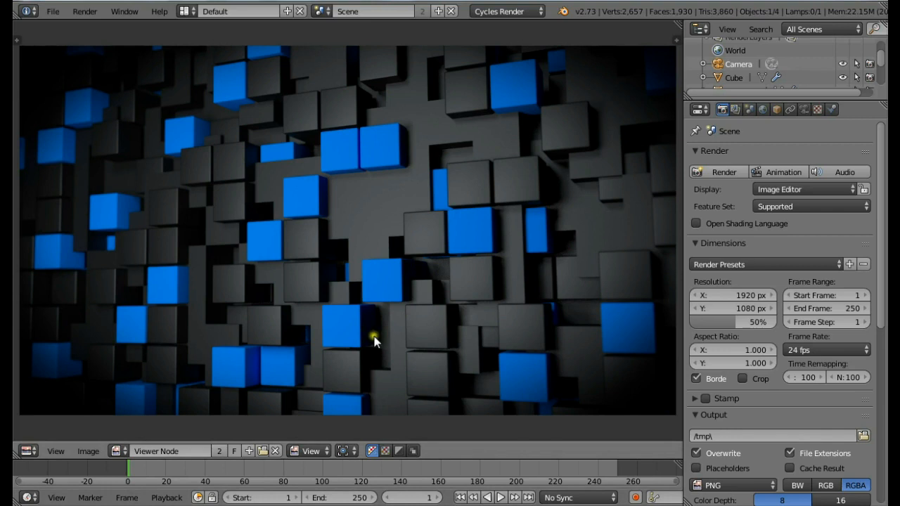